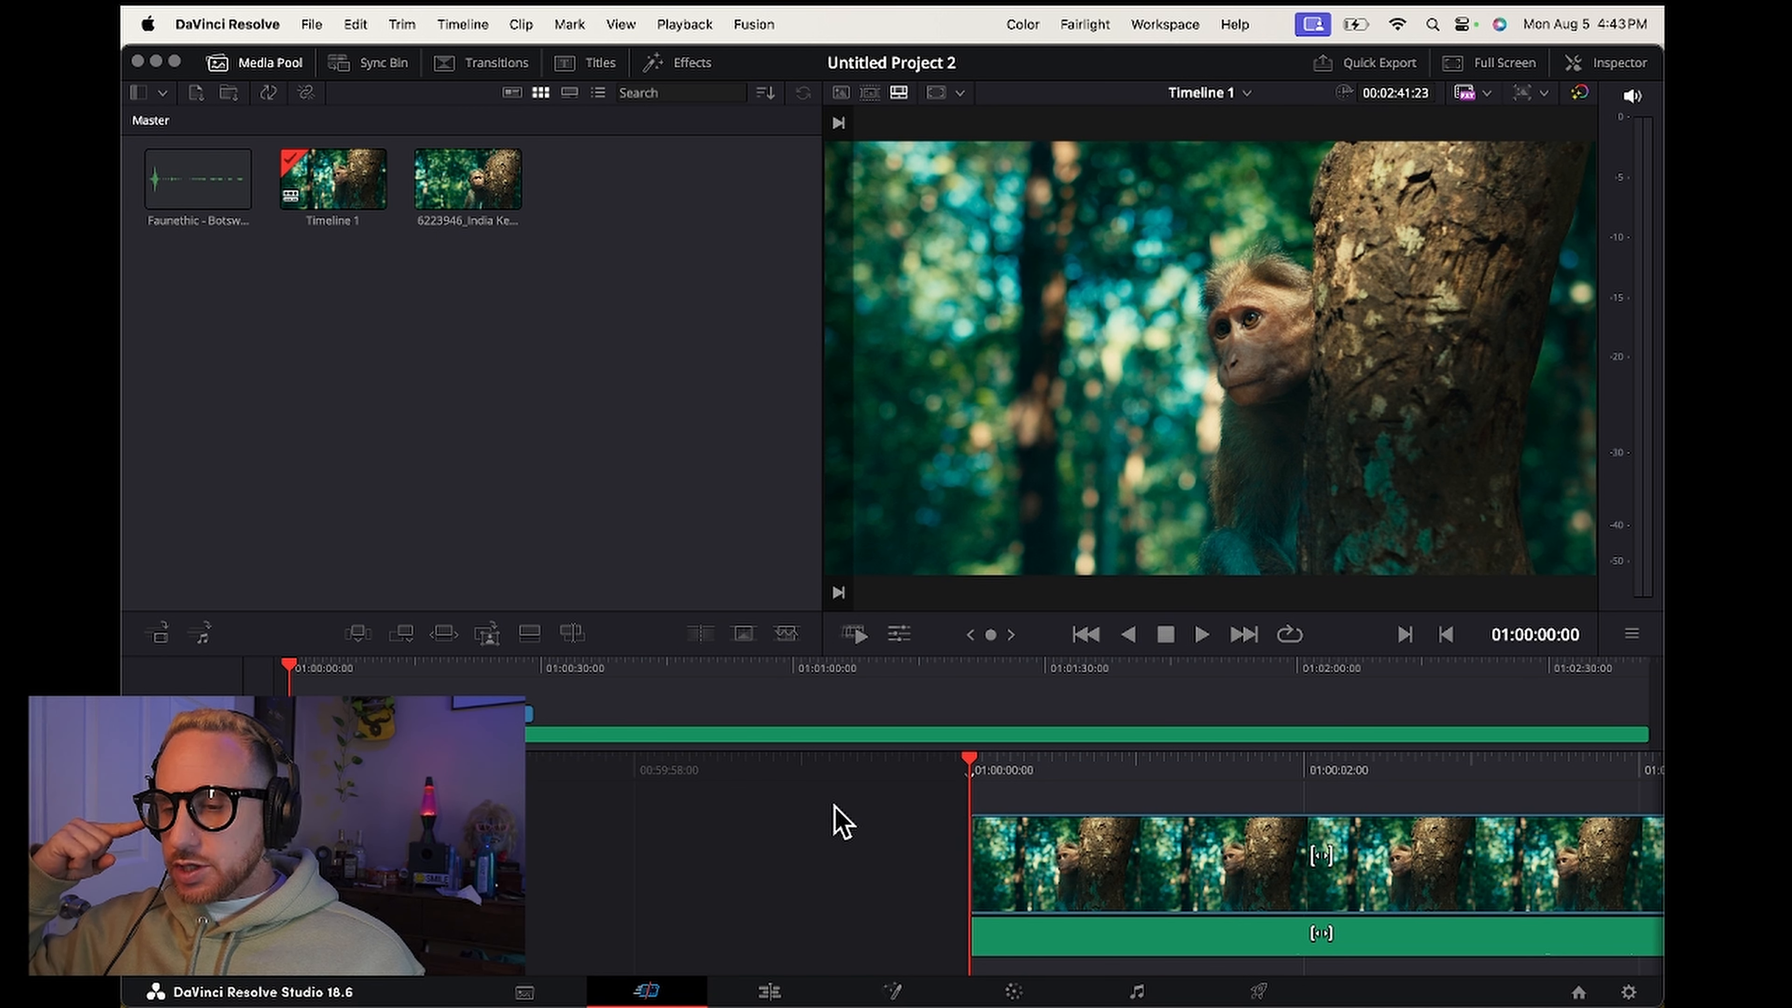
mouse_move(931, 856)
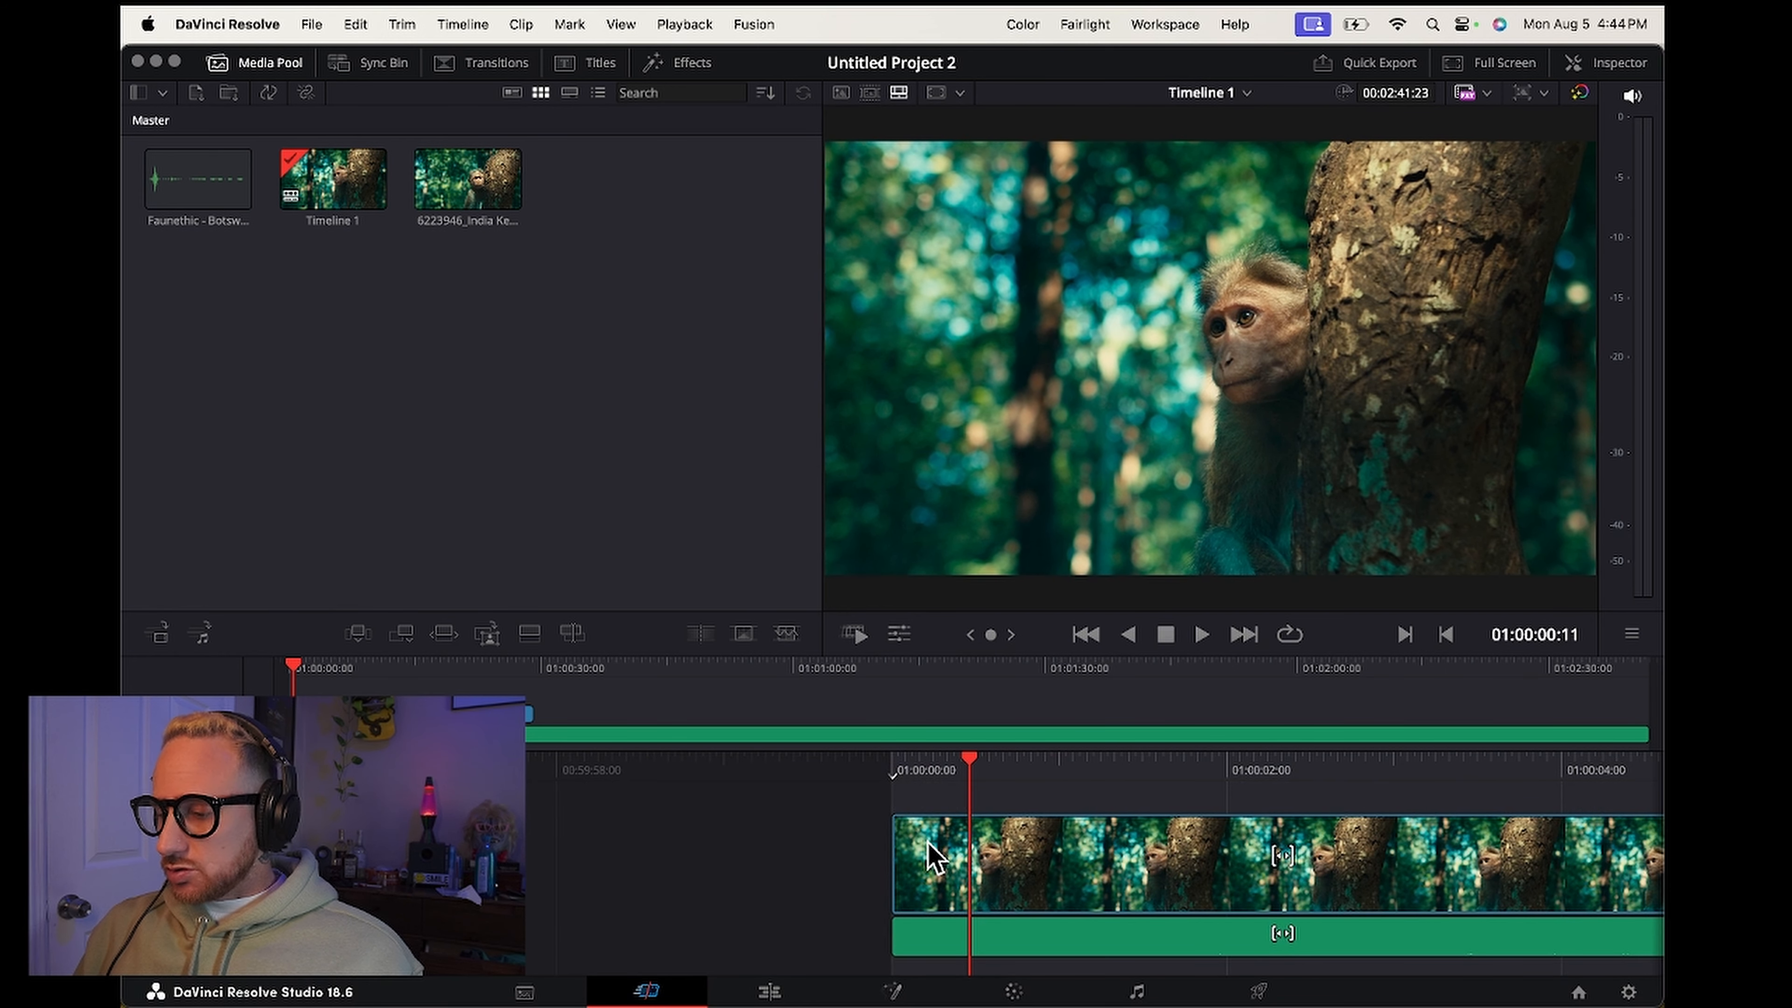
- Play the monkey clip to hear its mono audio and select it in the timeline
left_click(1199, 632)
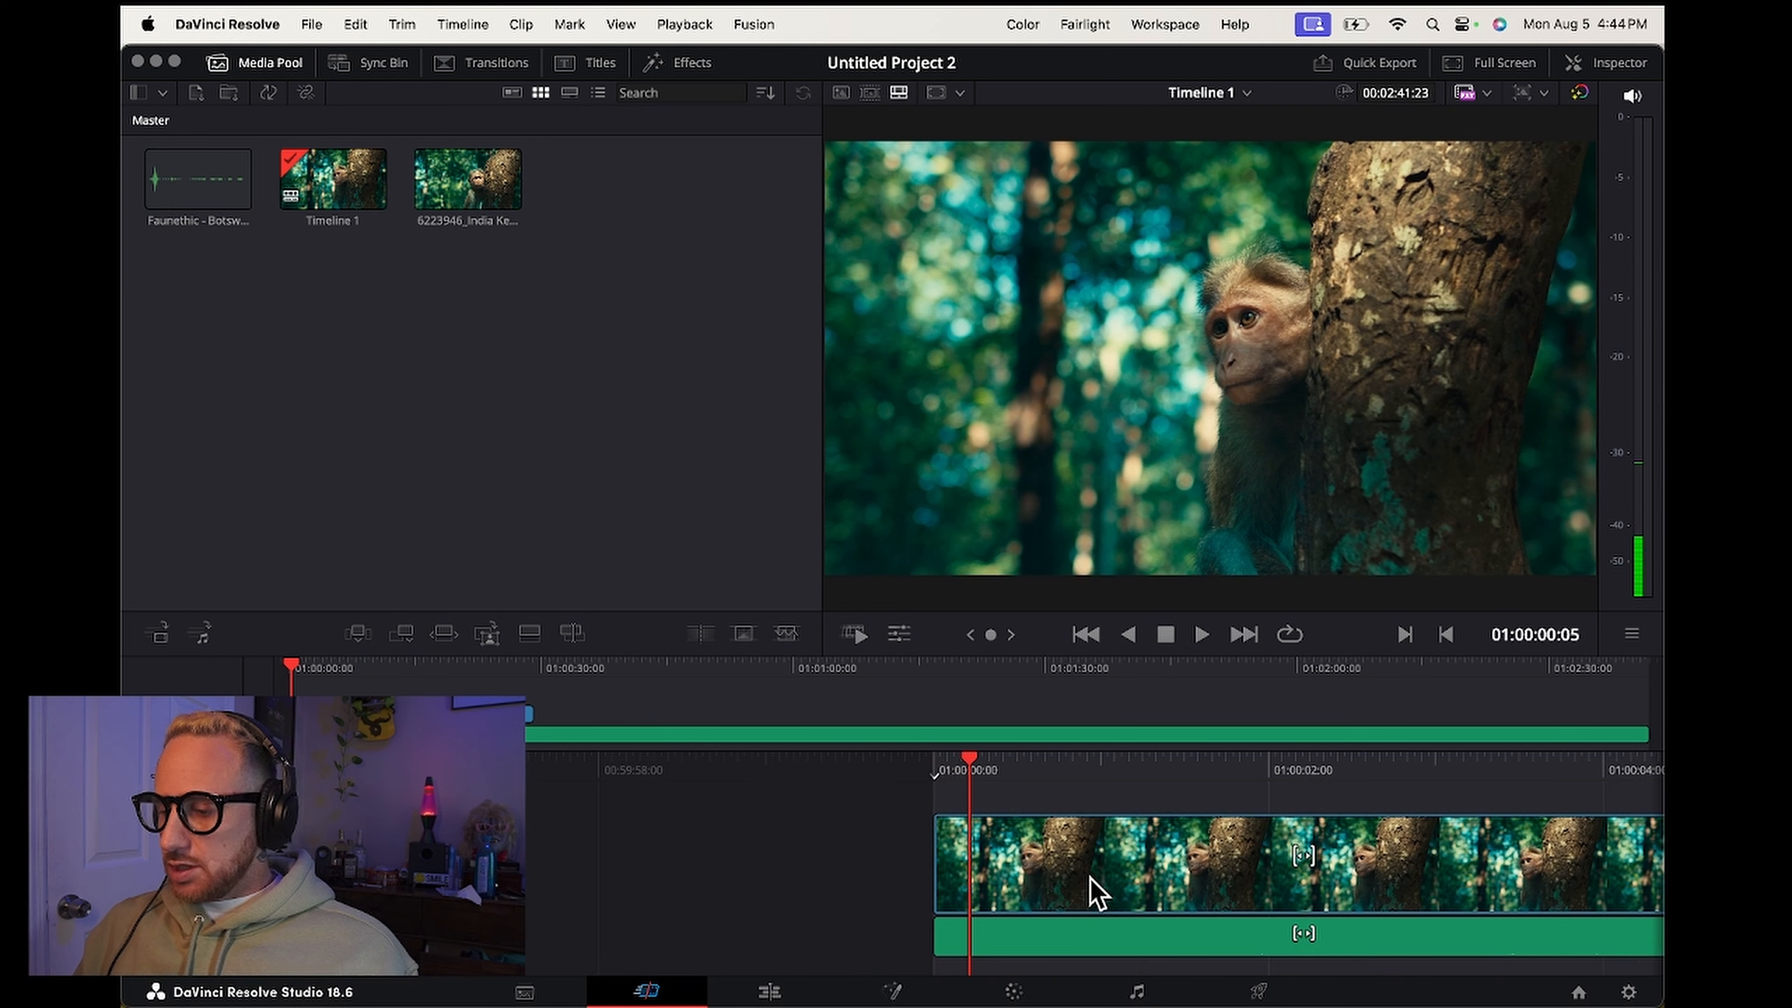
left_click(1098, 863)
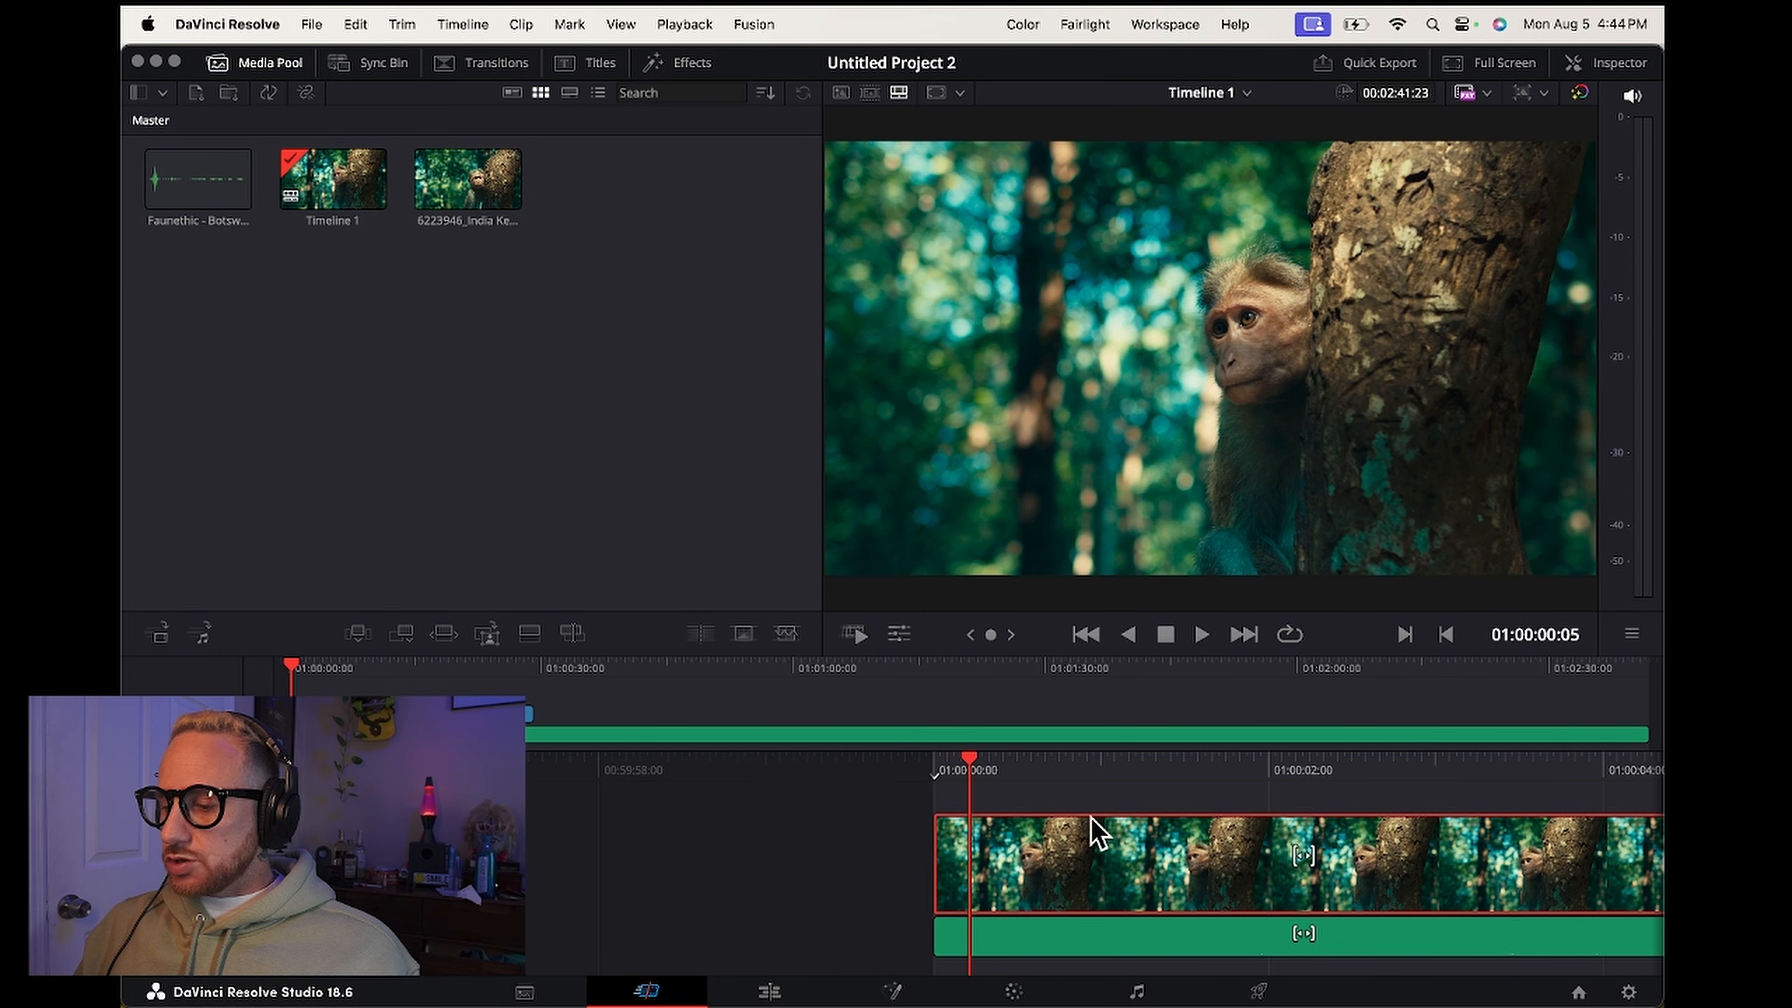
mouse_move(1140, 898)
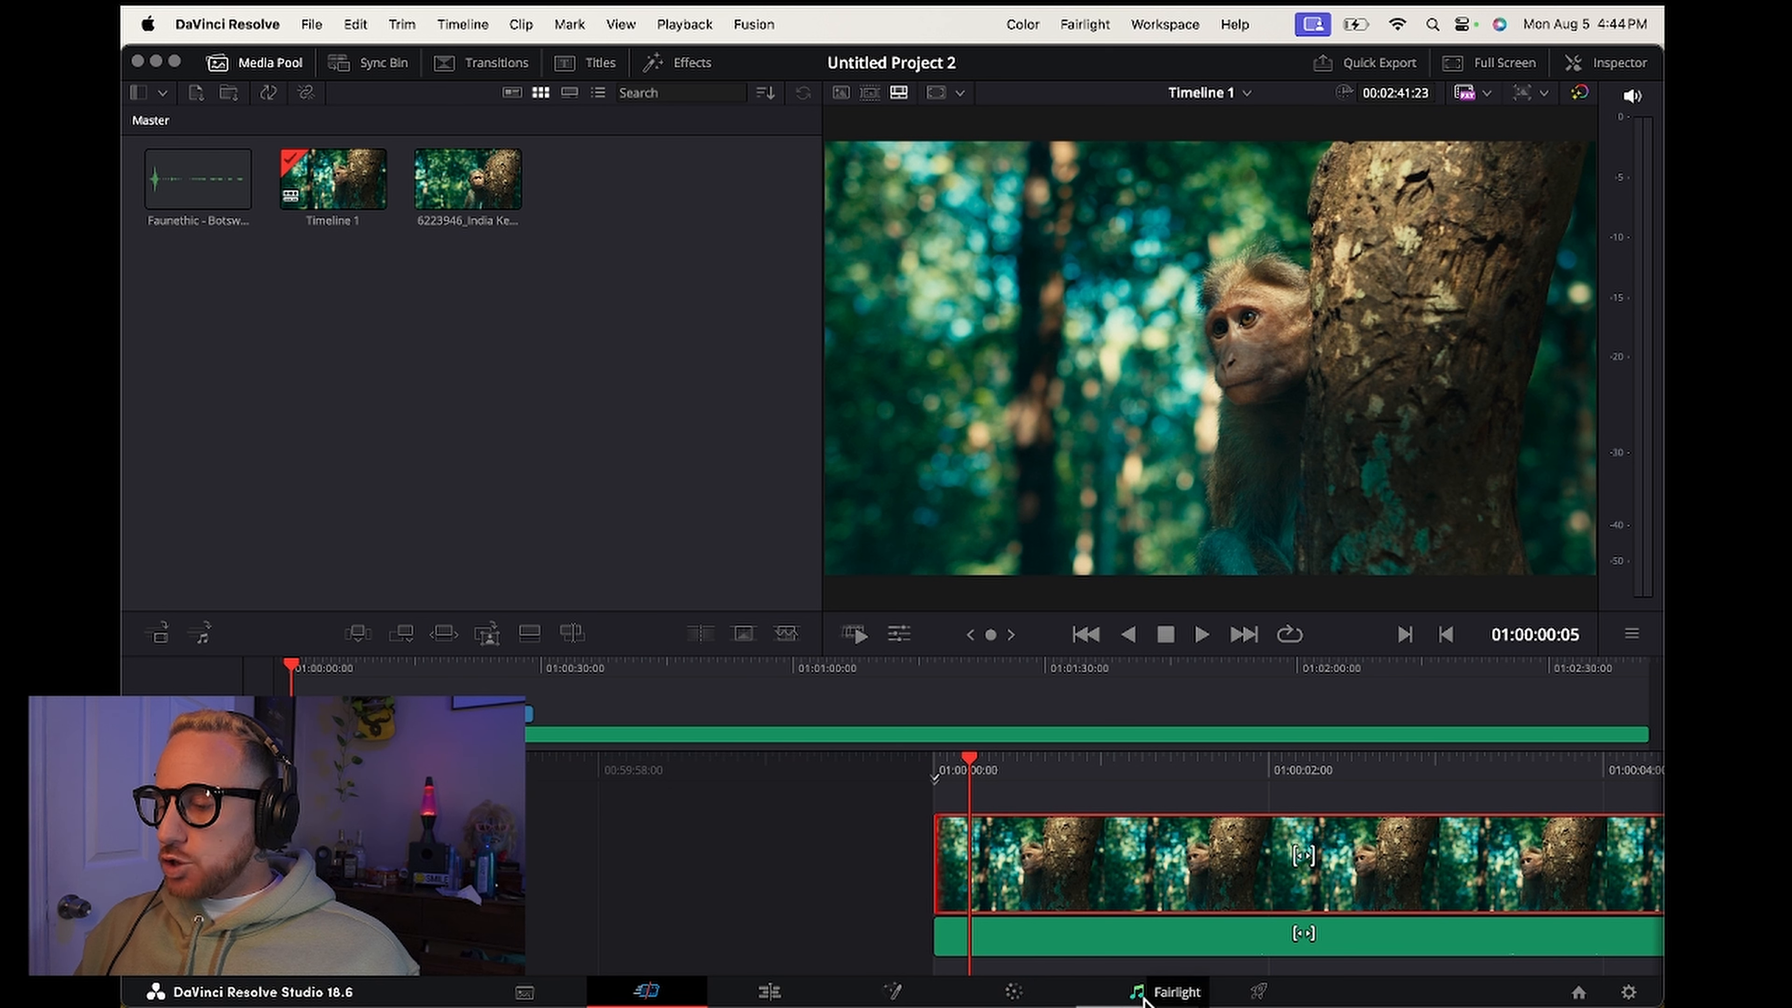
- Switch to the Fairlight page and bring up the monkey-scream clip's actions on Audio 2
left_click(1136, 991)
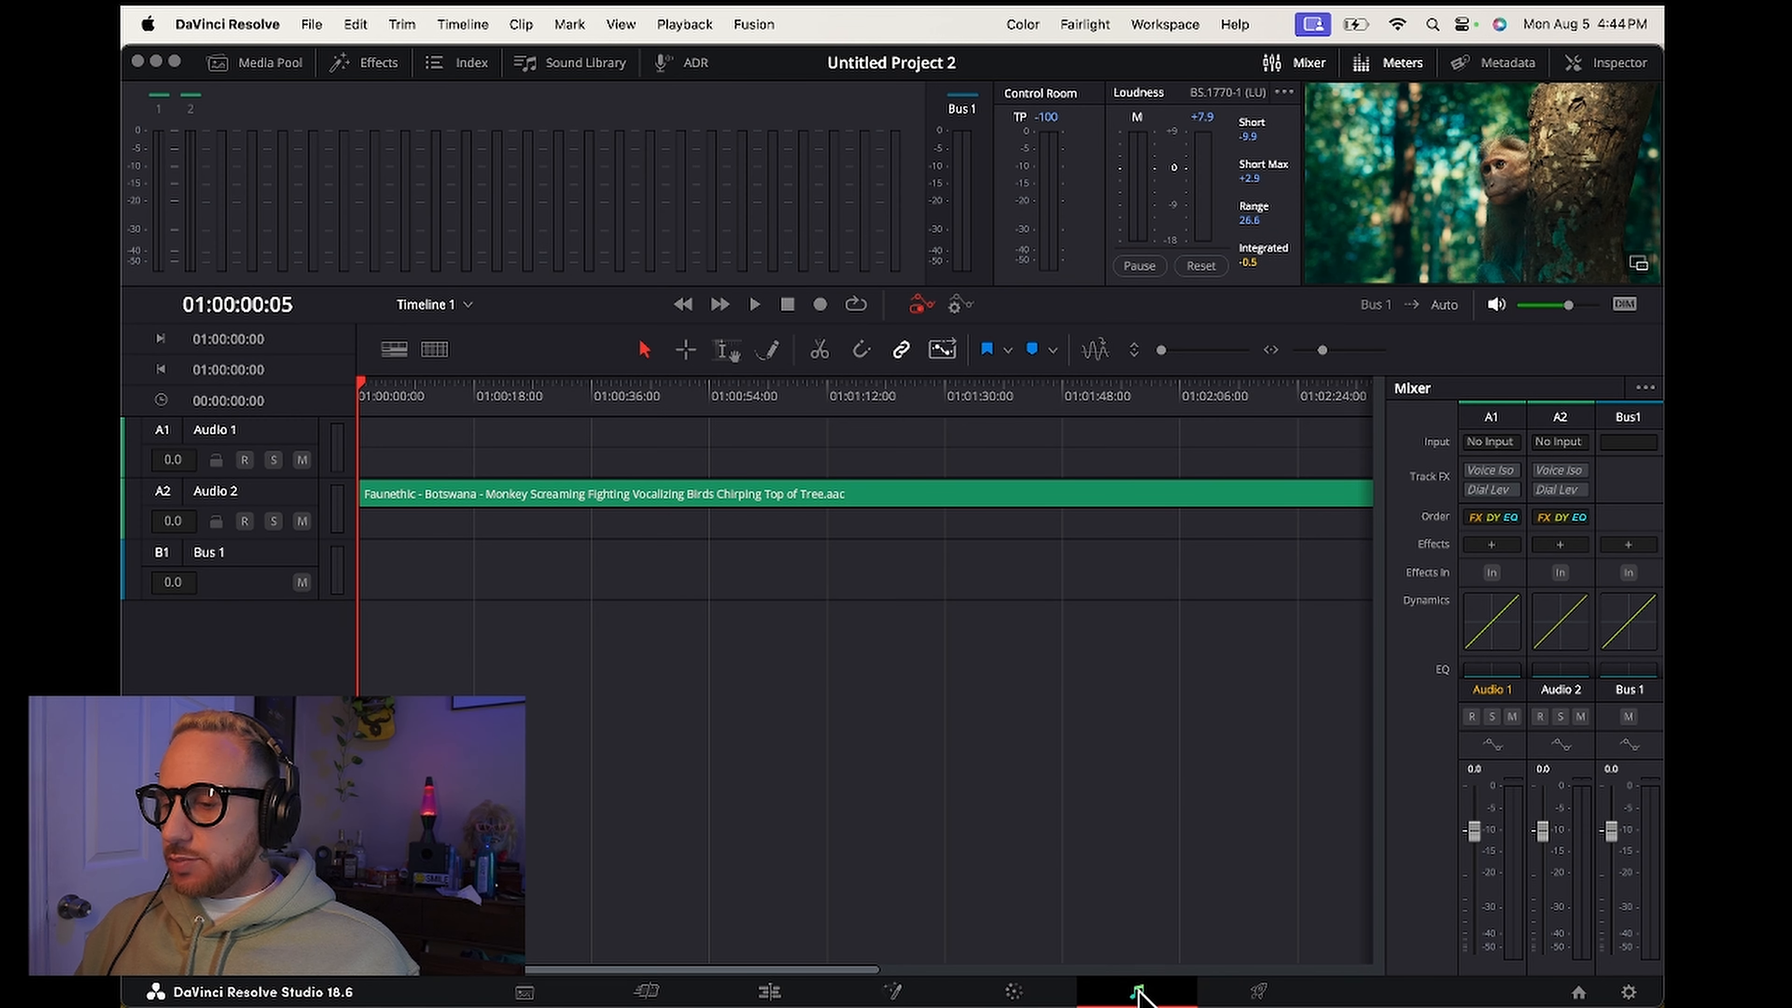
mouse_move(701, 510)
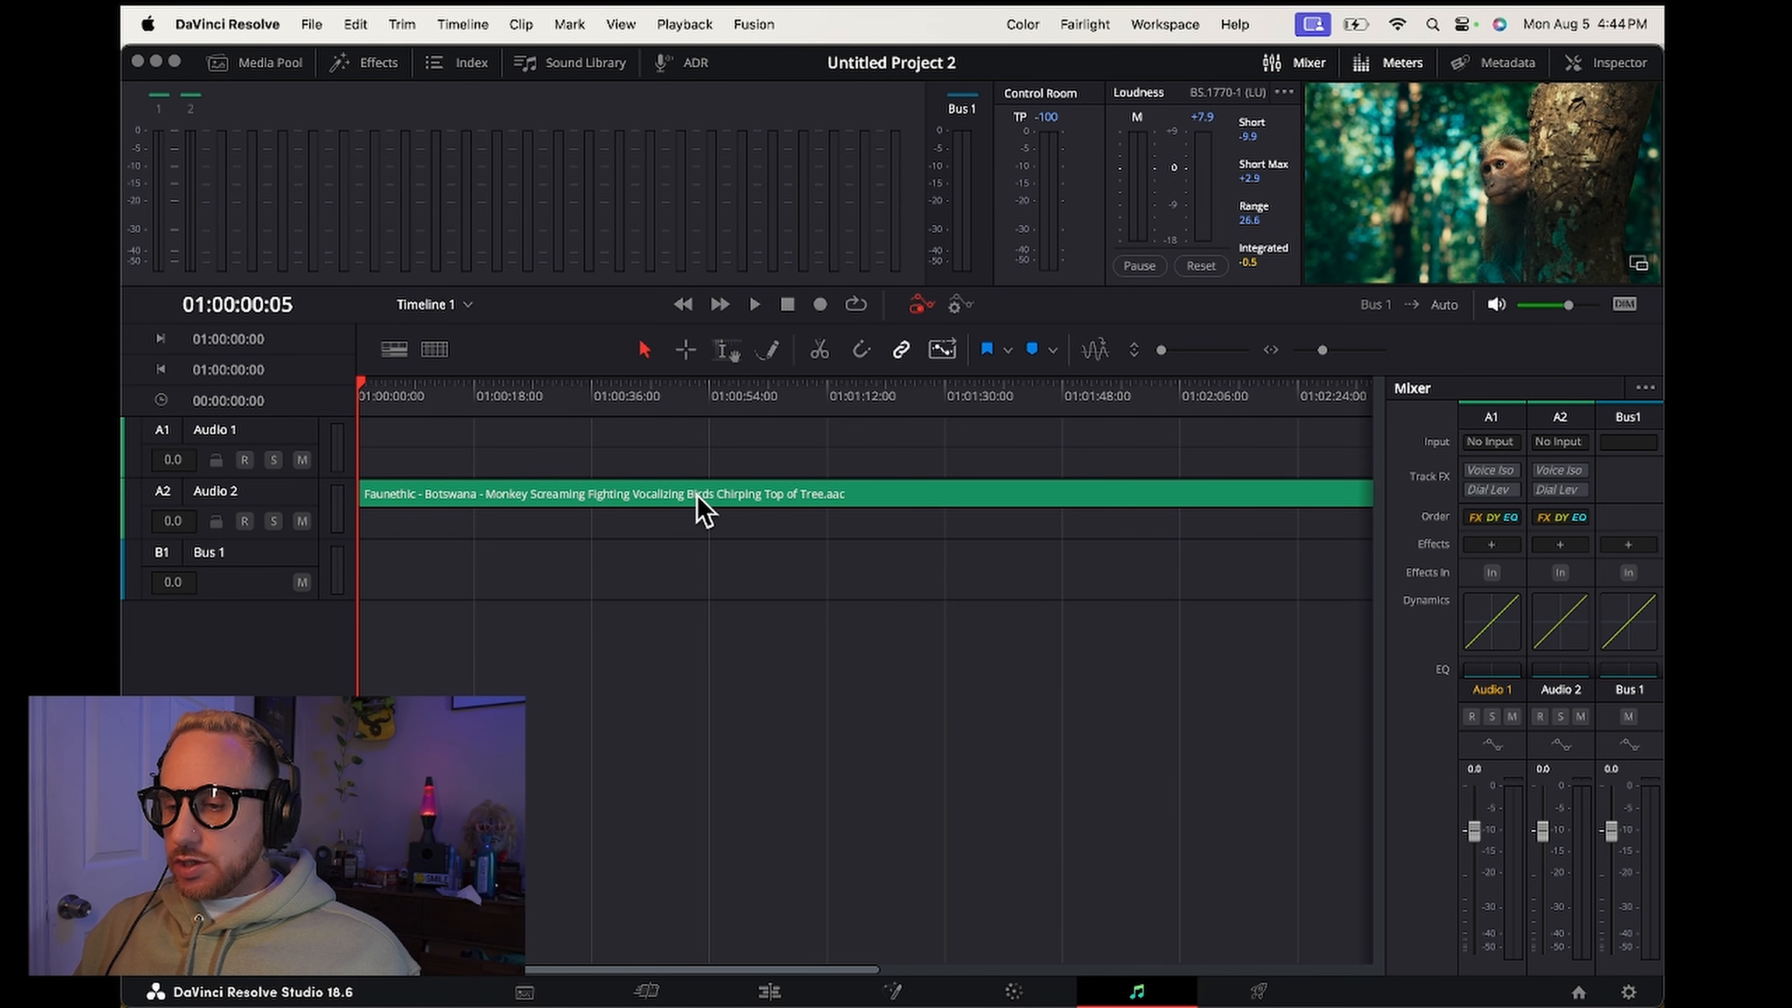
left_click(697, 494)
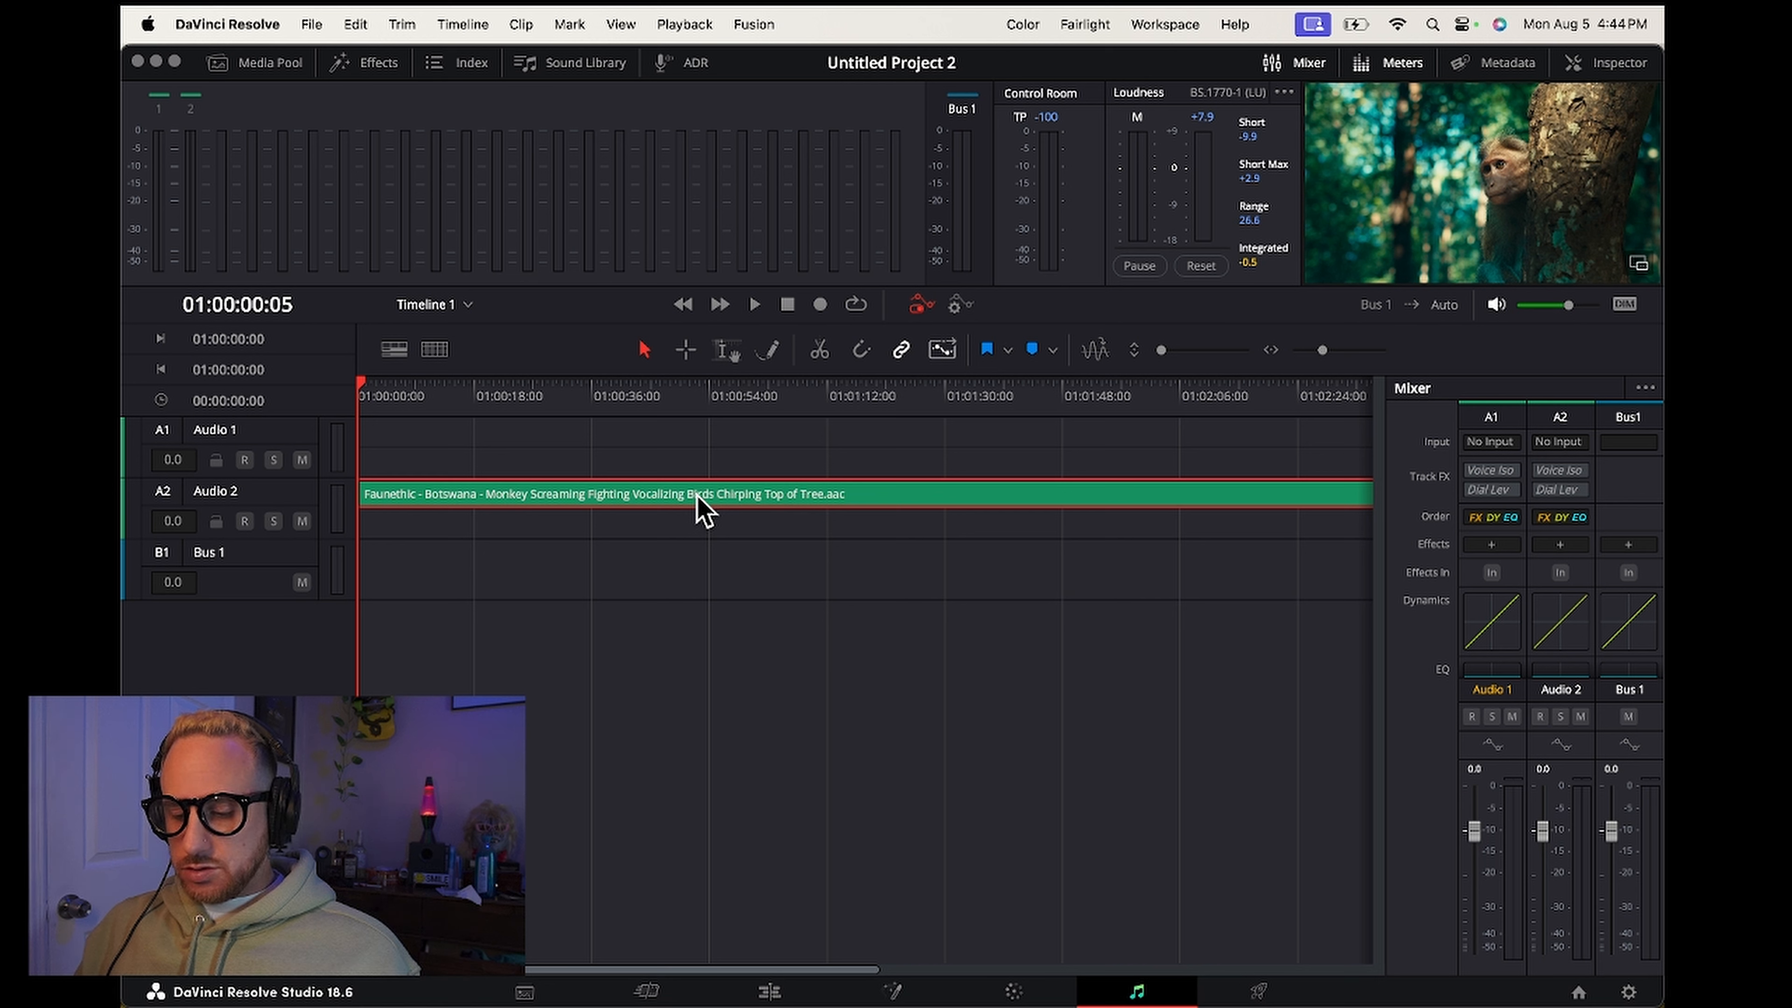
right_click(699, 494)
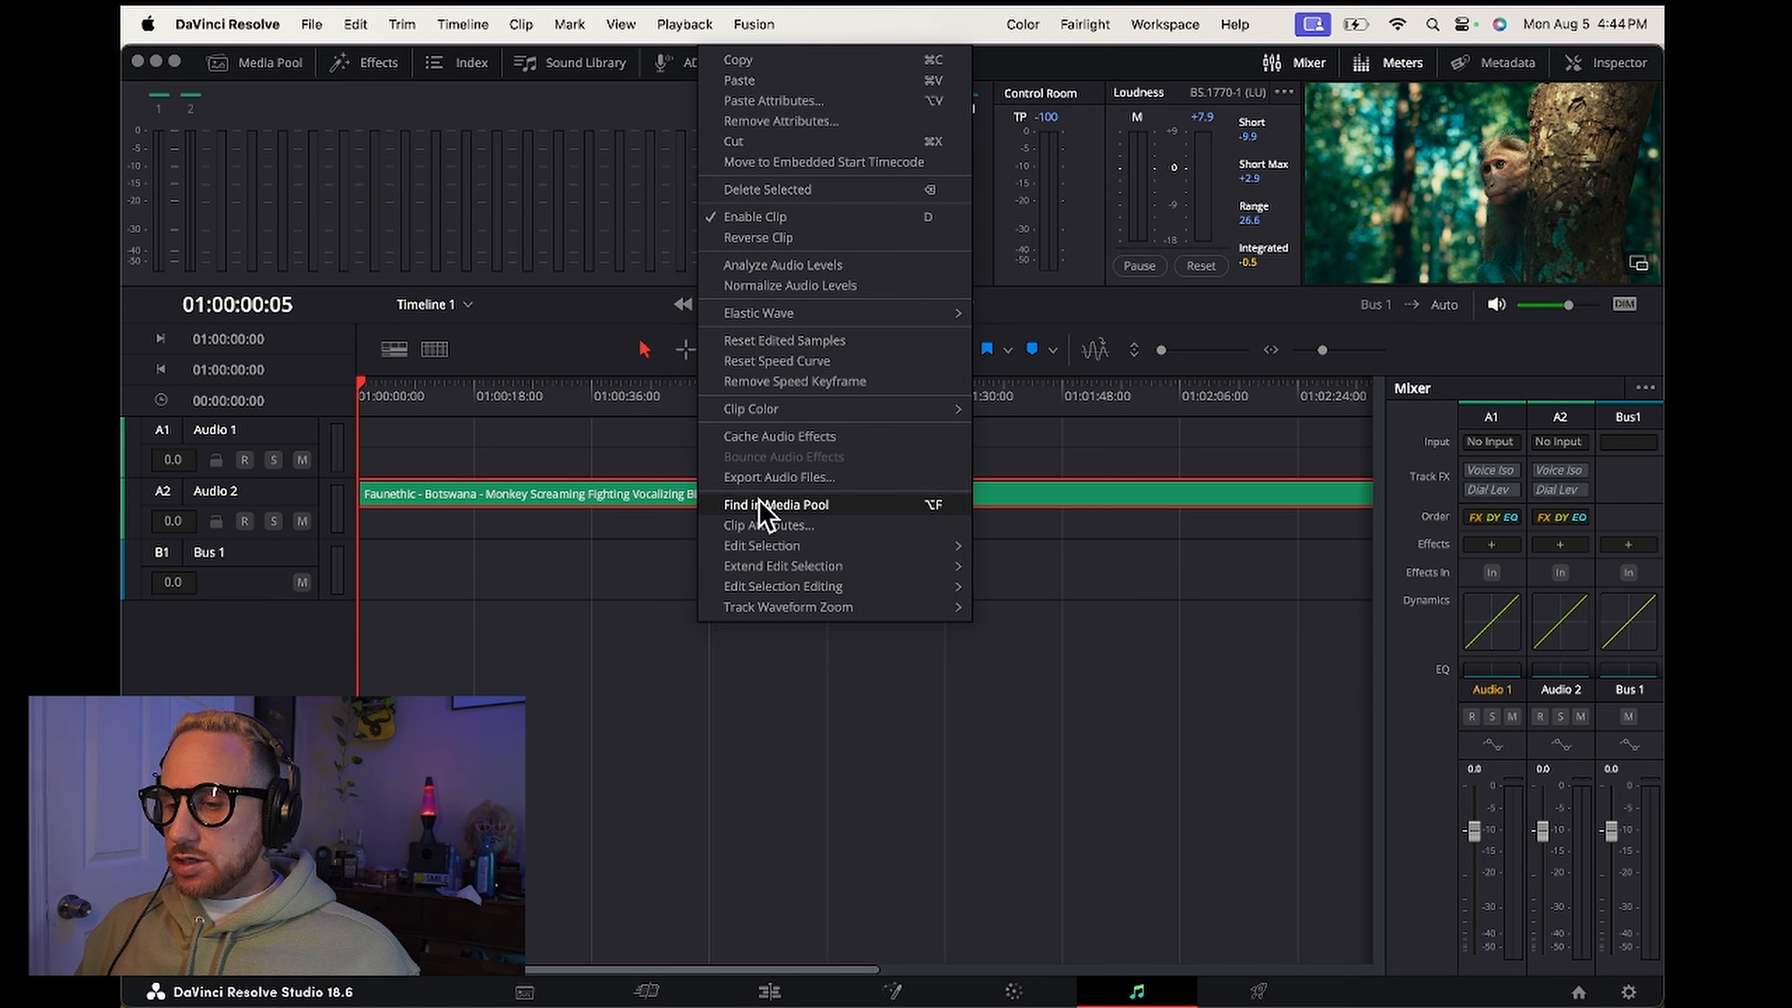
mouse_move(796, 531)
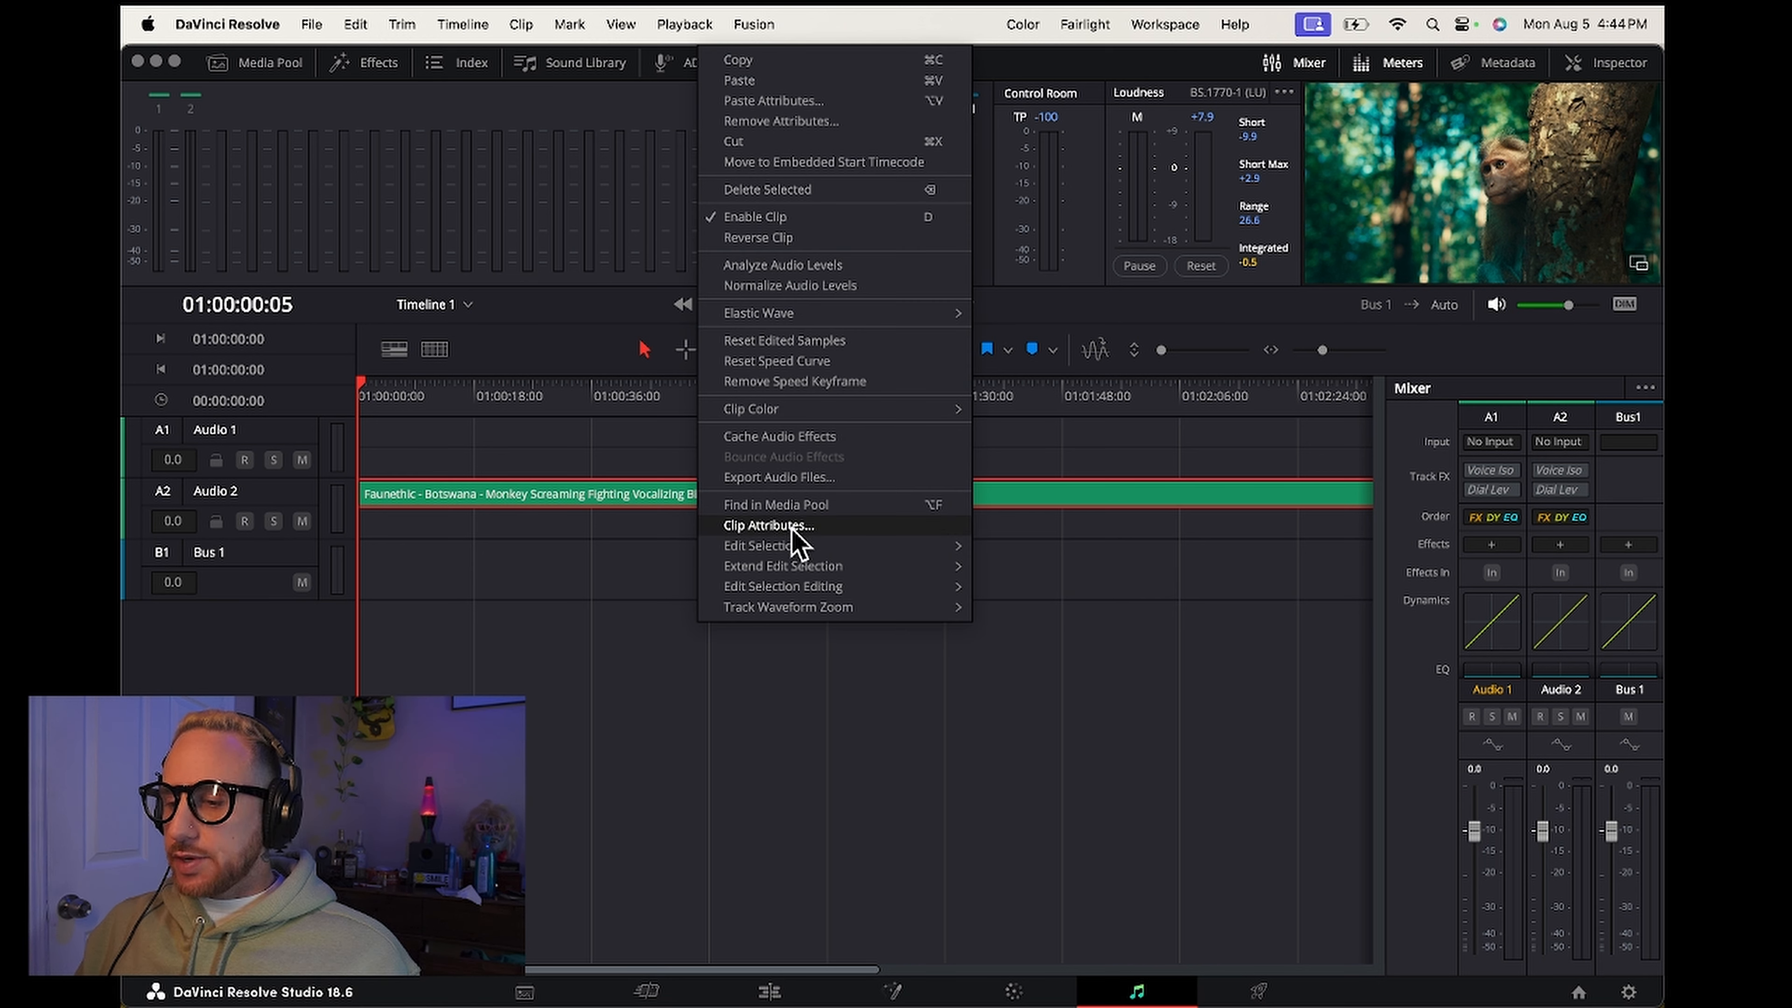
- Set the clip's audio format to Stereo in Clip Attributes, mapping channels 1 and 2 to Left and Right
left_click(768, 525)
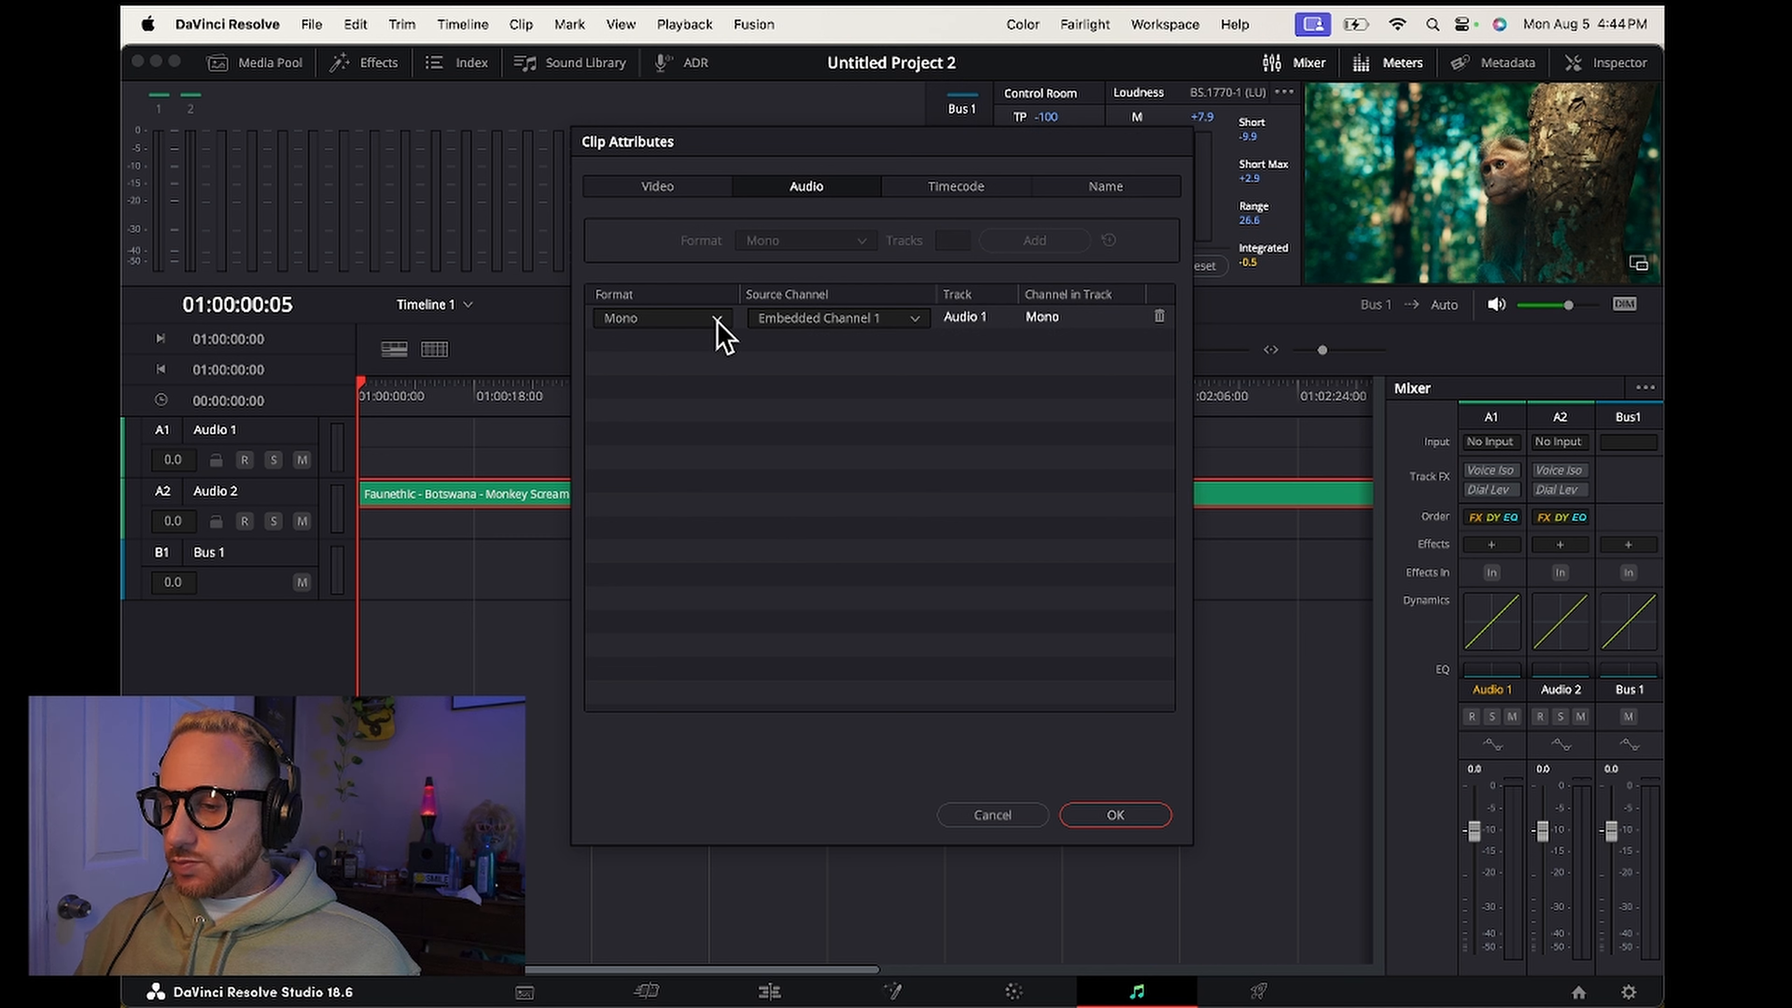
left_click(661, 318)
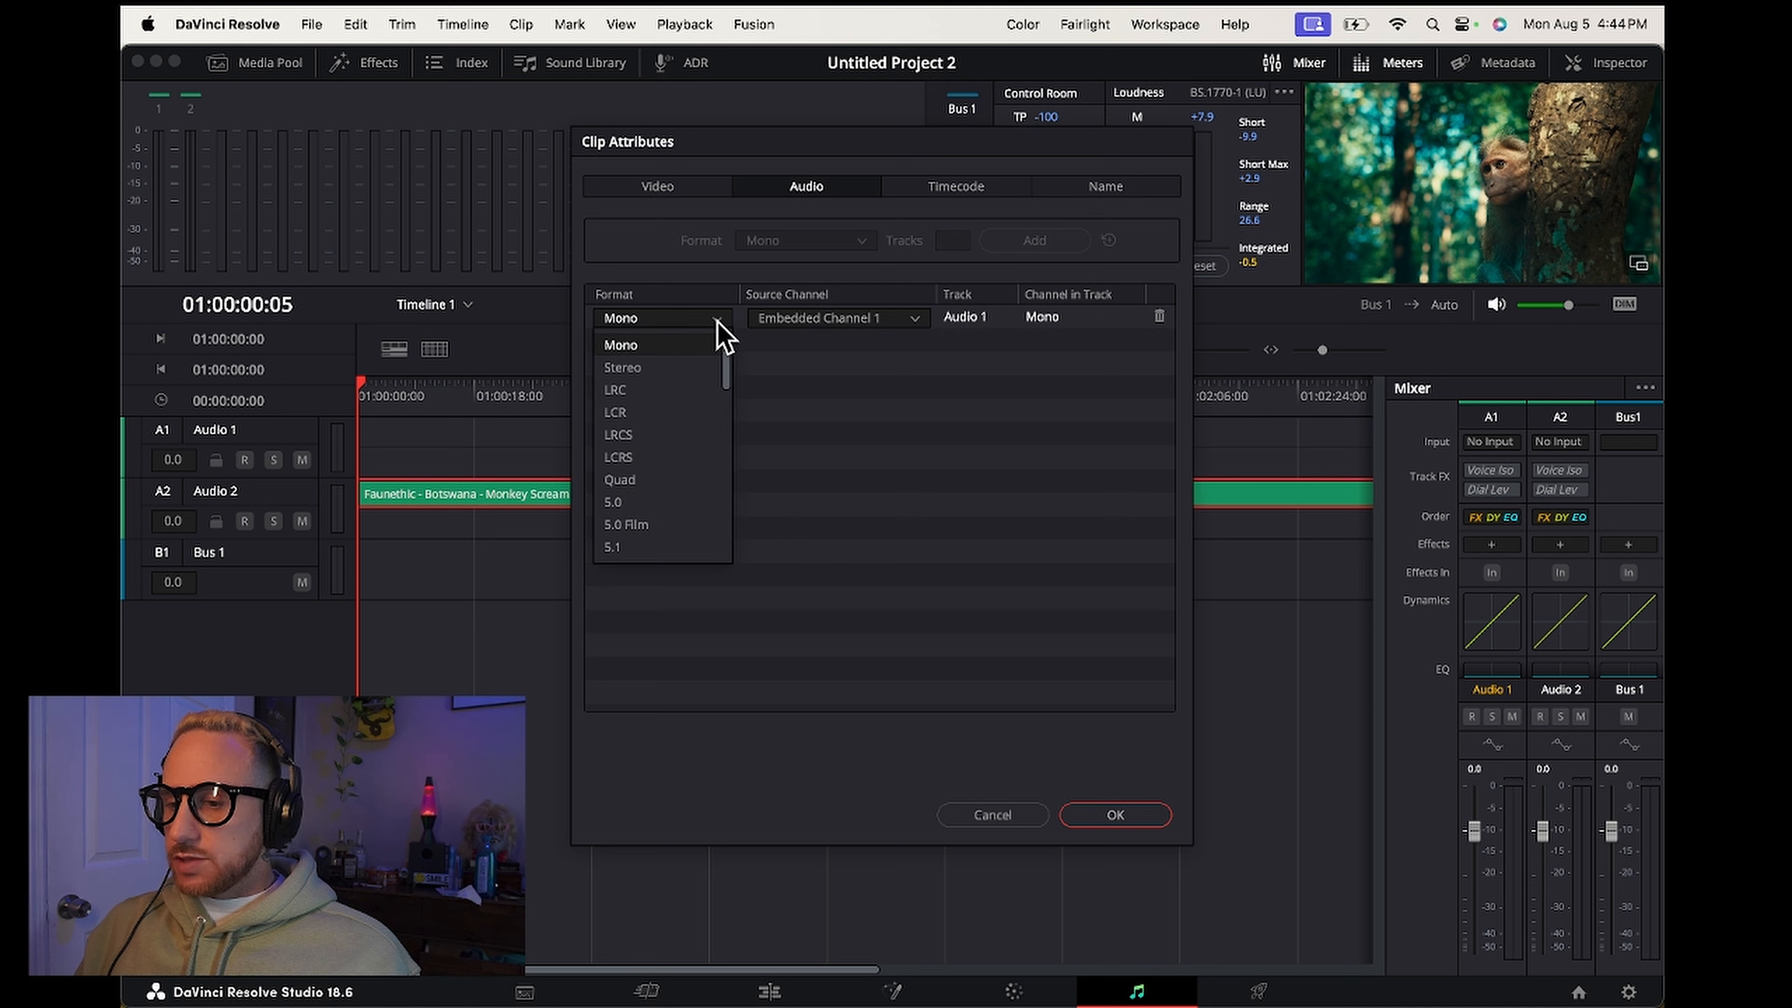
left_click(623, 367)
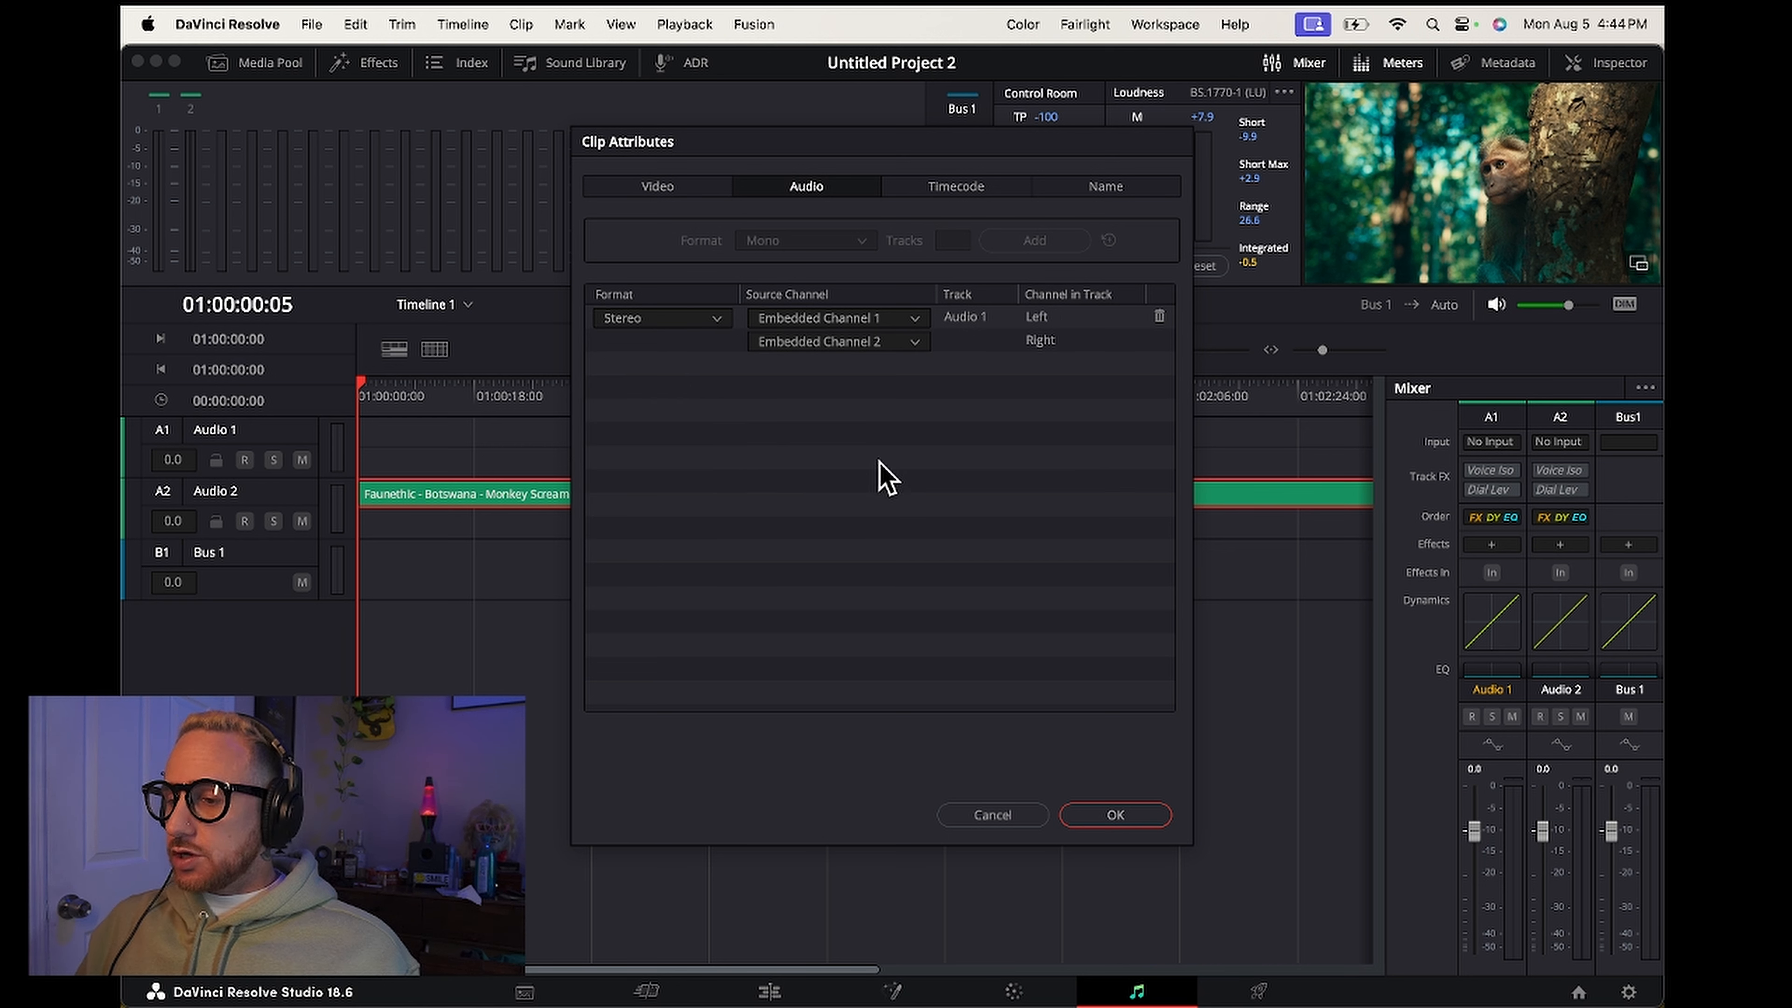
mouse_move(889, 357)
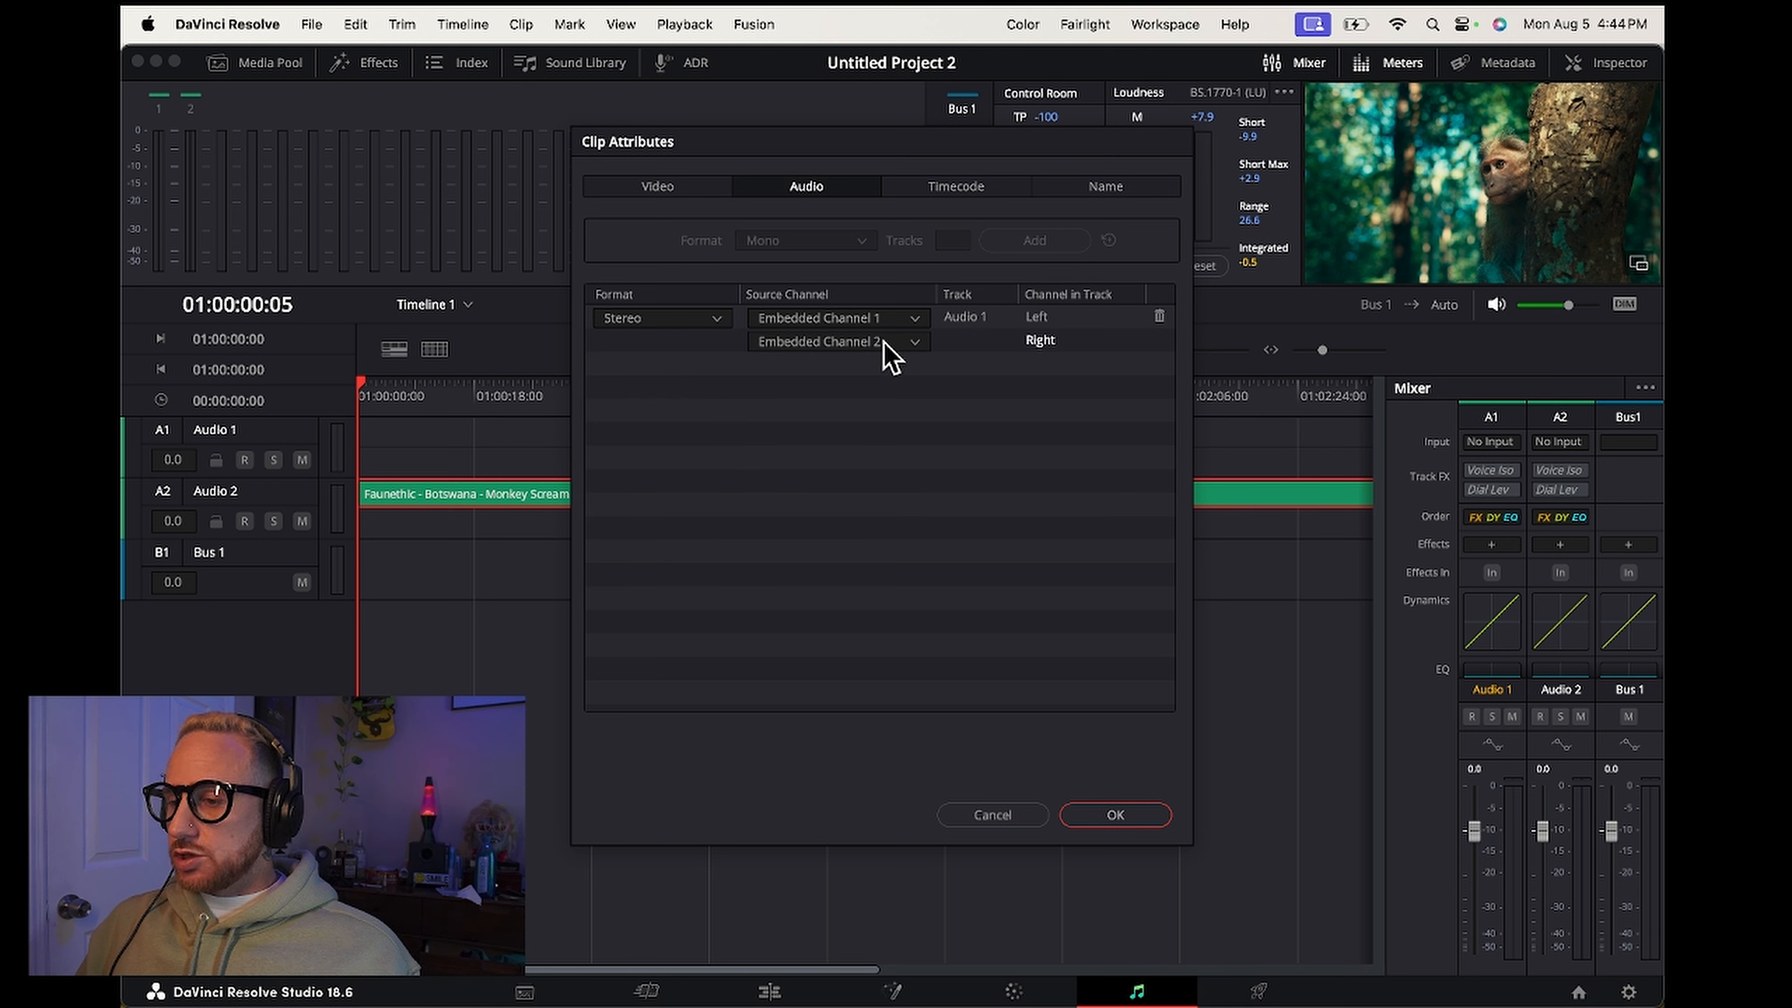
mouse_move(1050, 362)
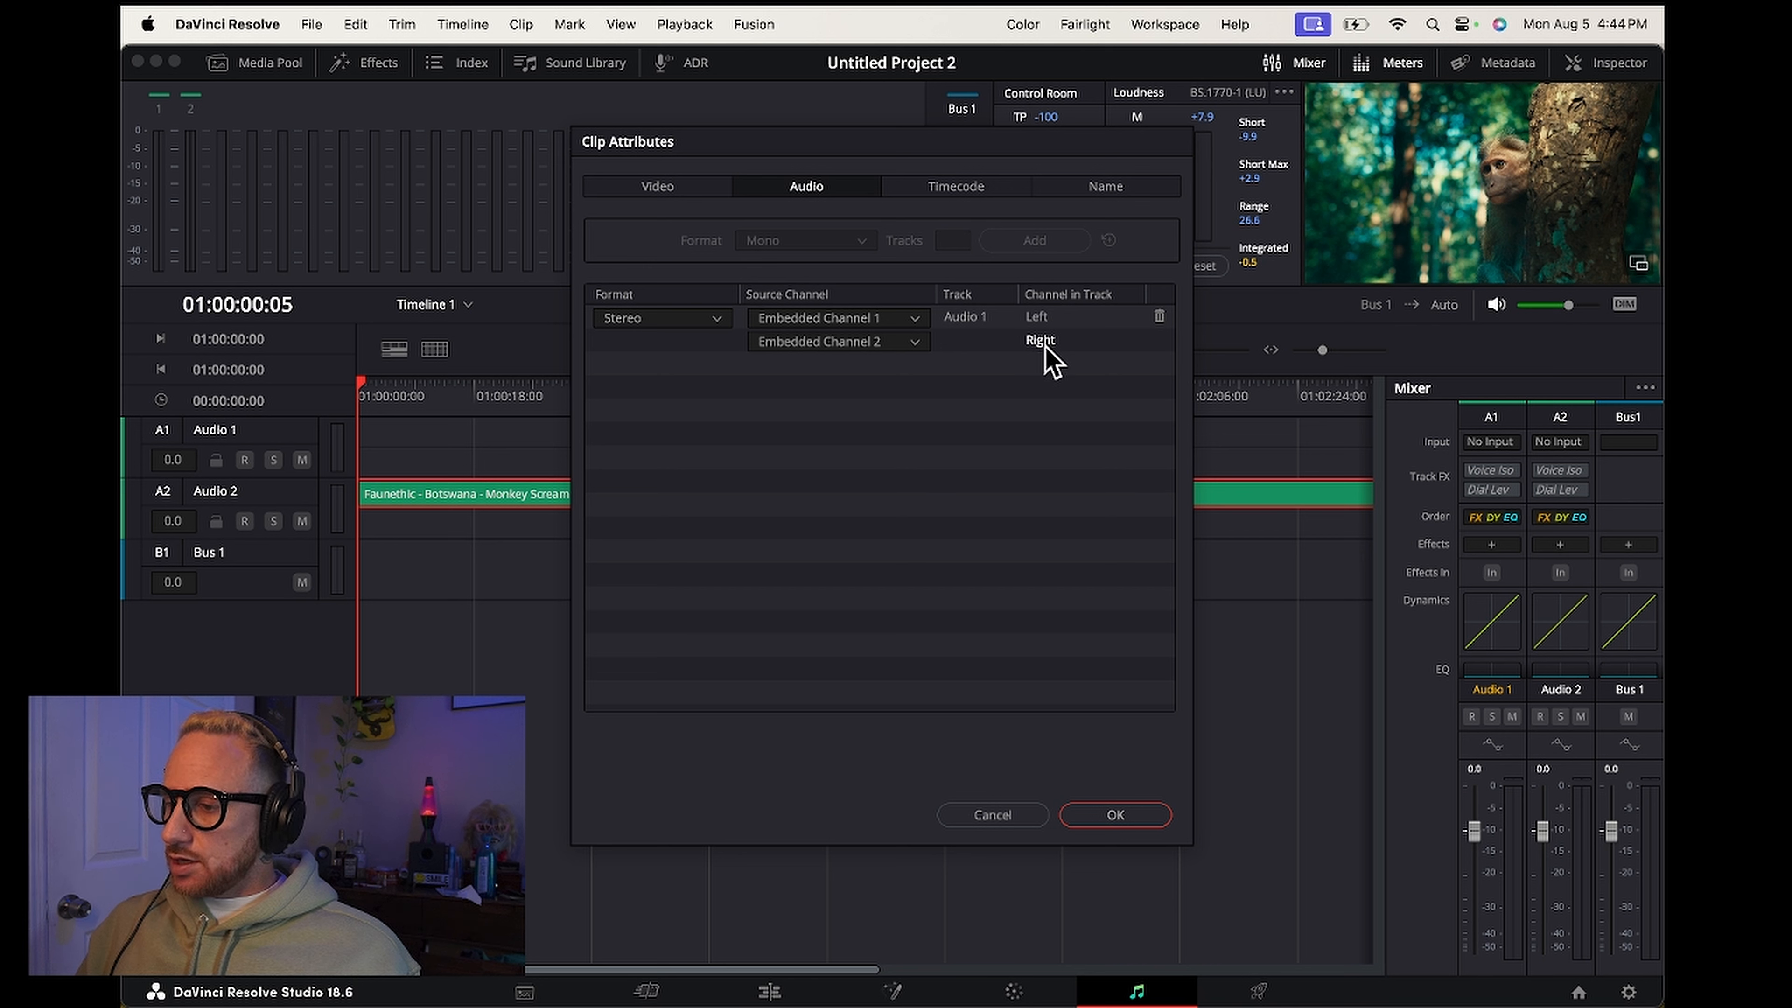
mouse_move(1115, 815)
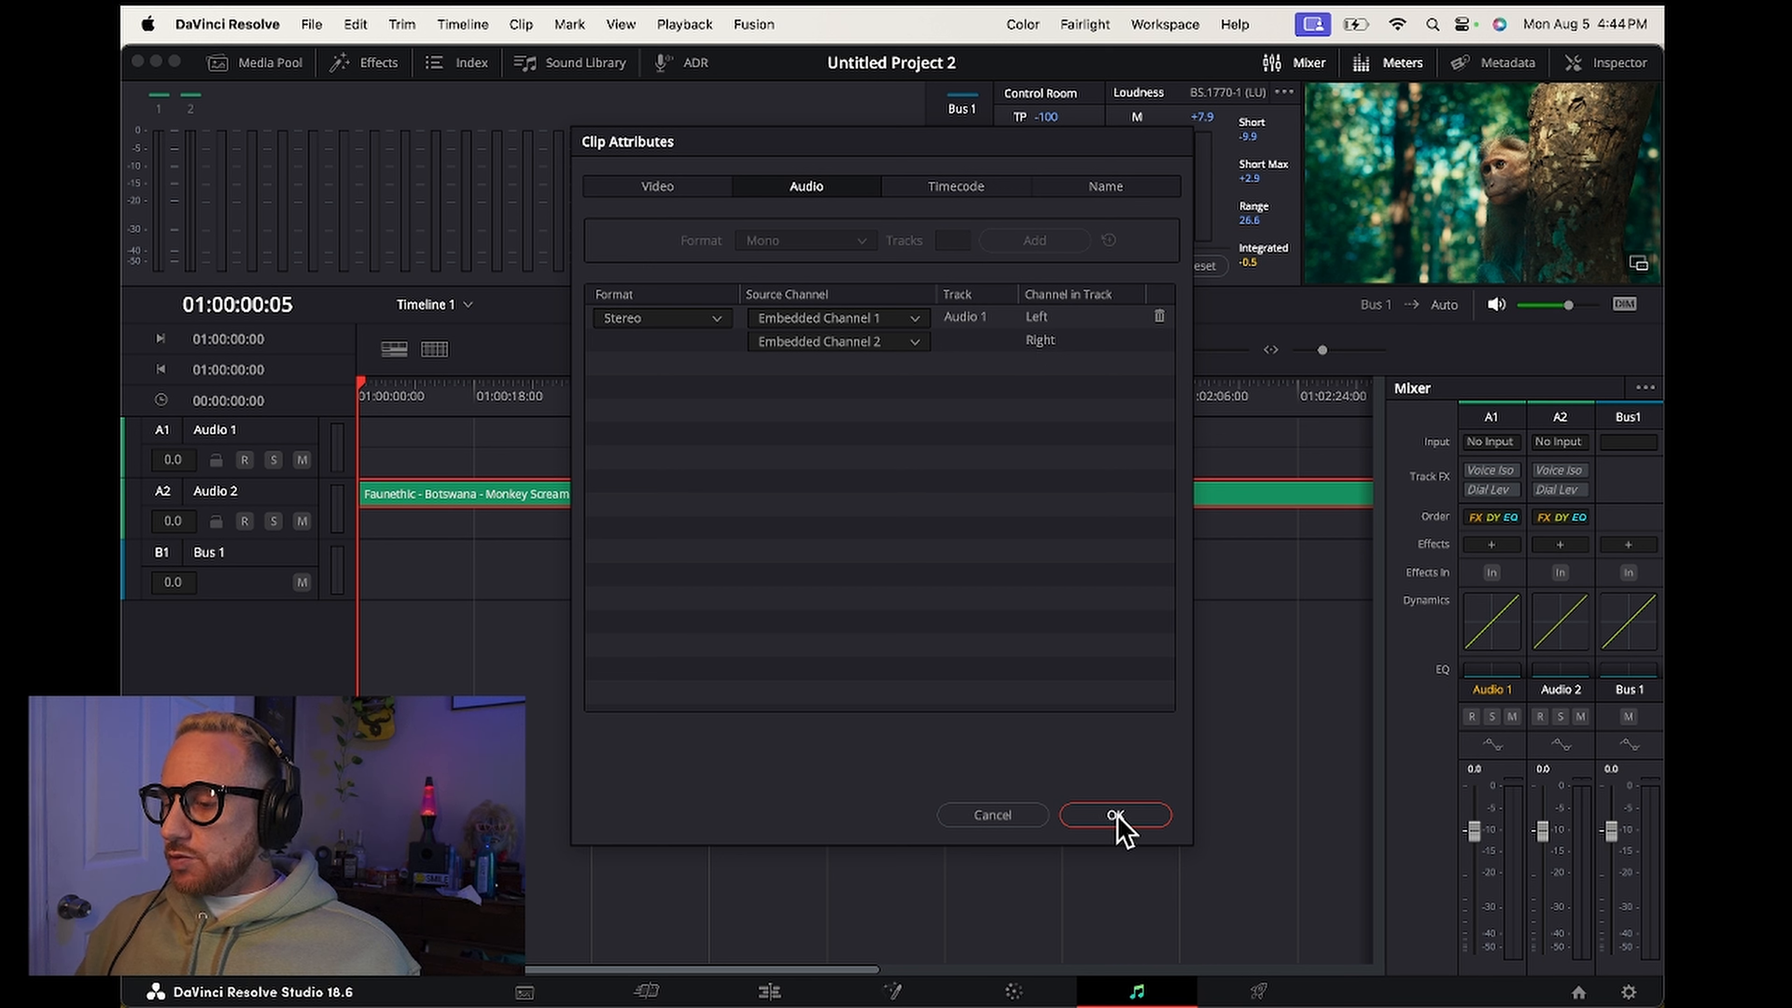
- Apply the stereo settings and return to the Edit page with the clip deselected
left_click(1114, 815)
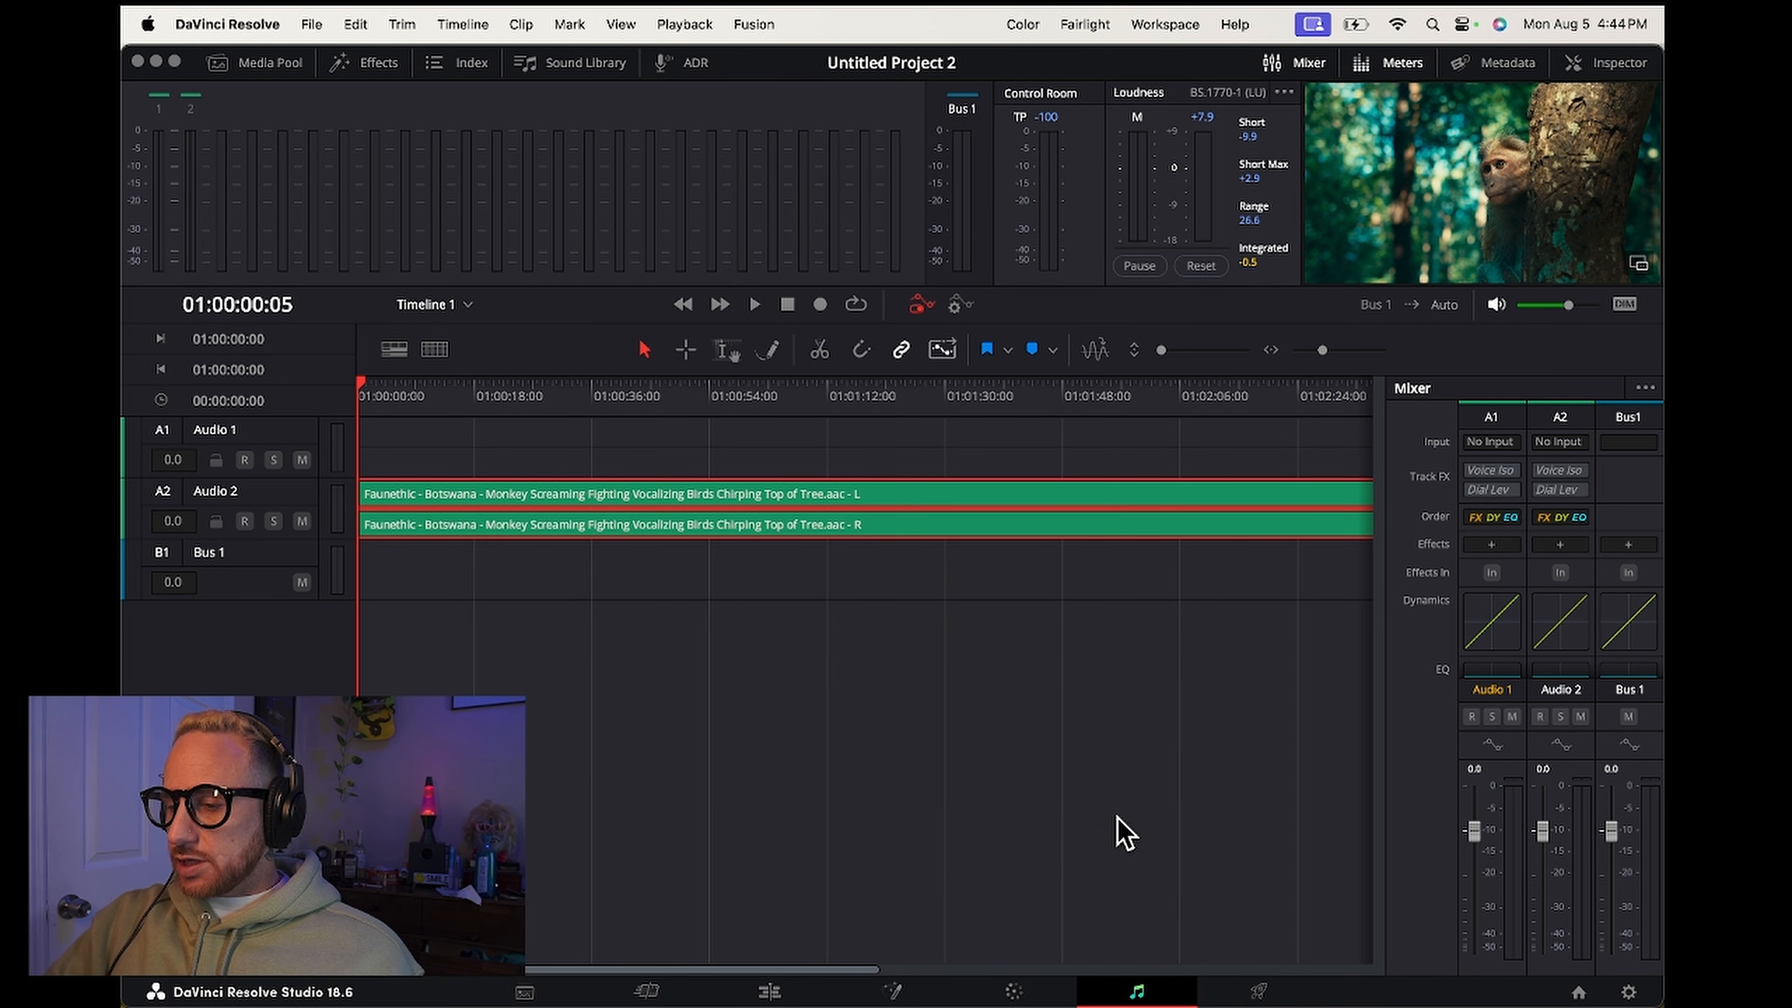
mouse_move(869, 539)
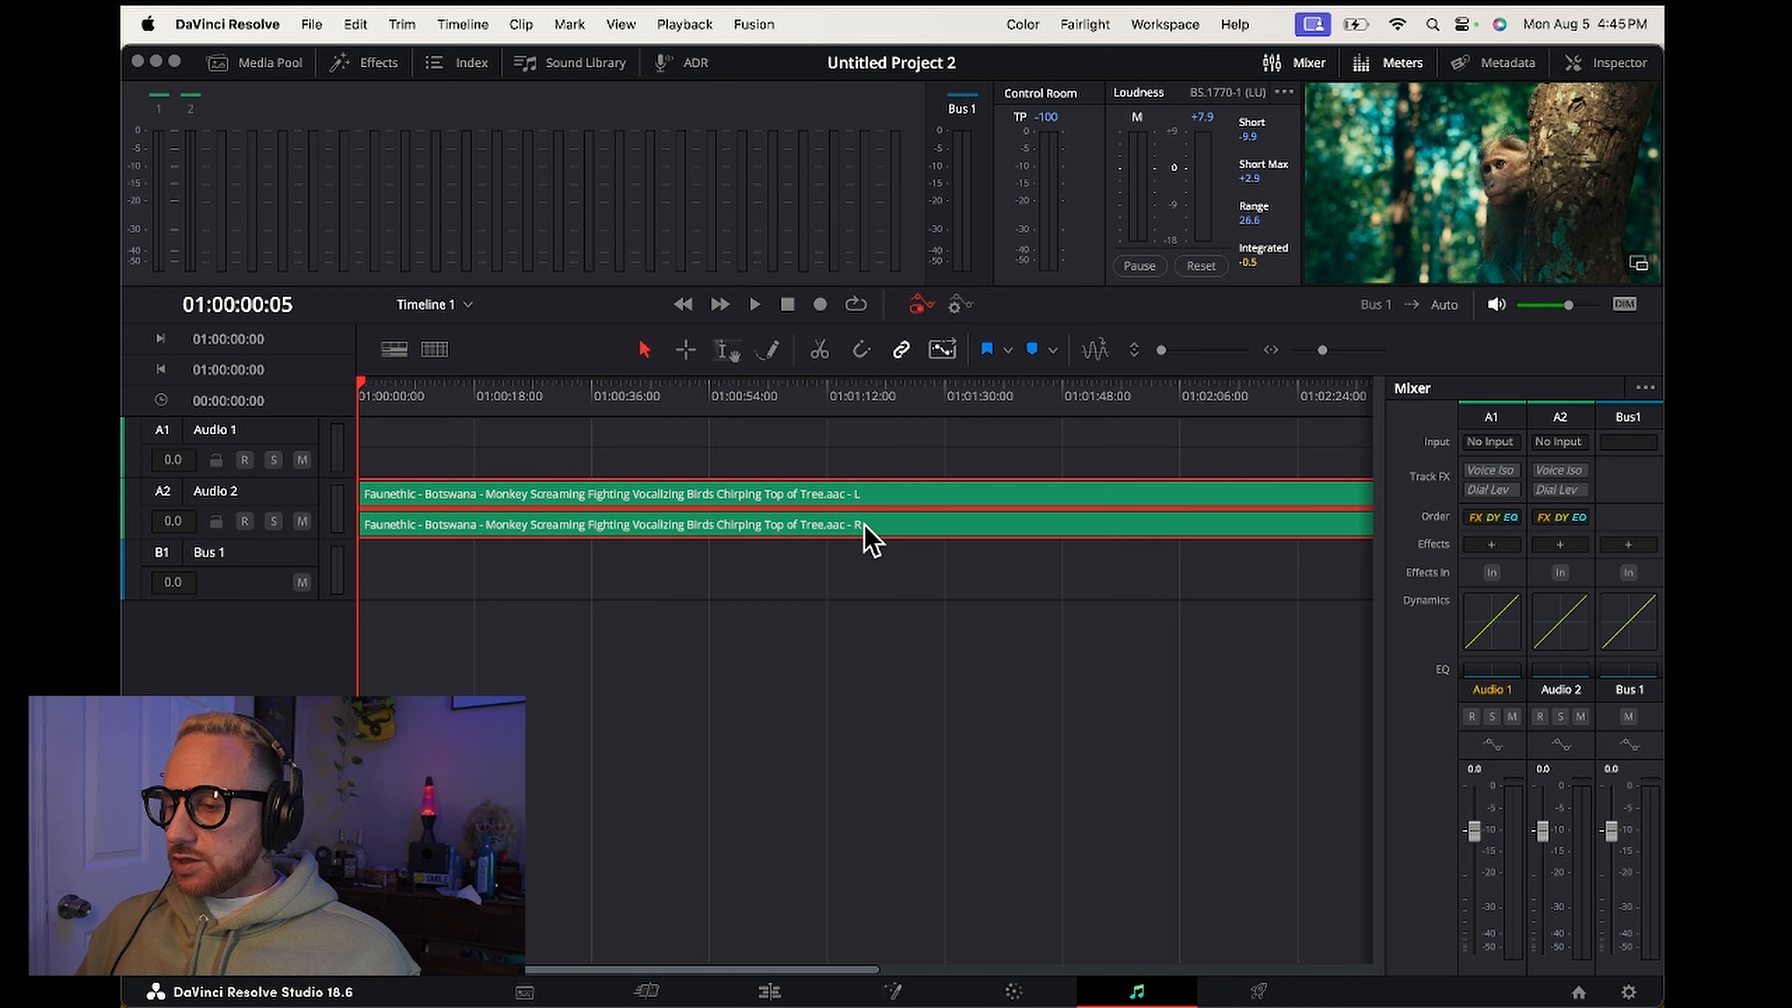
mouse_move(1038, 743)
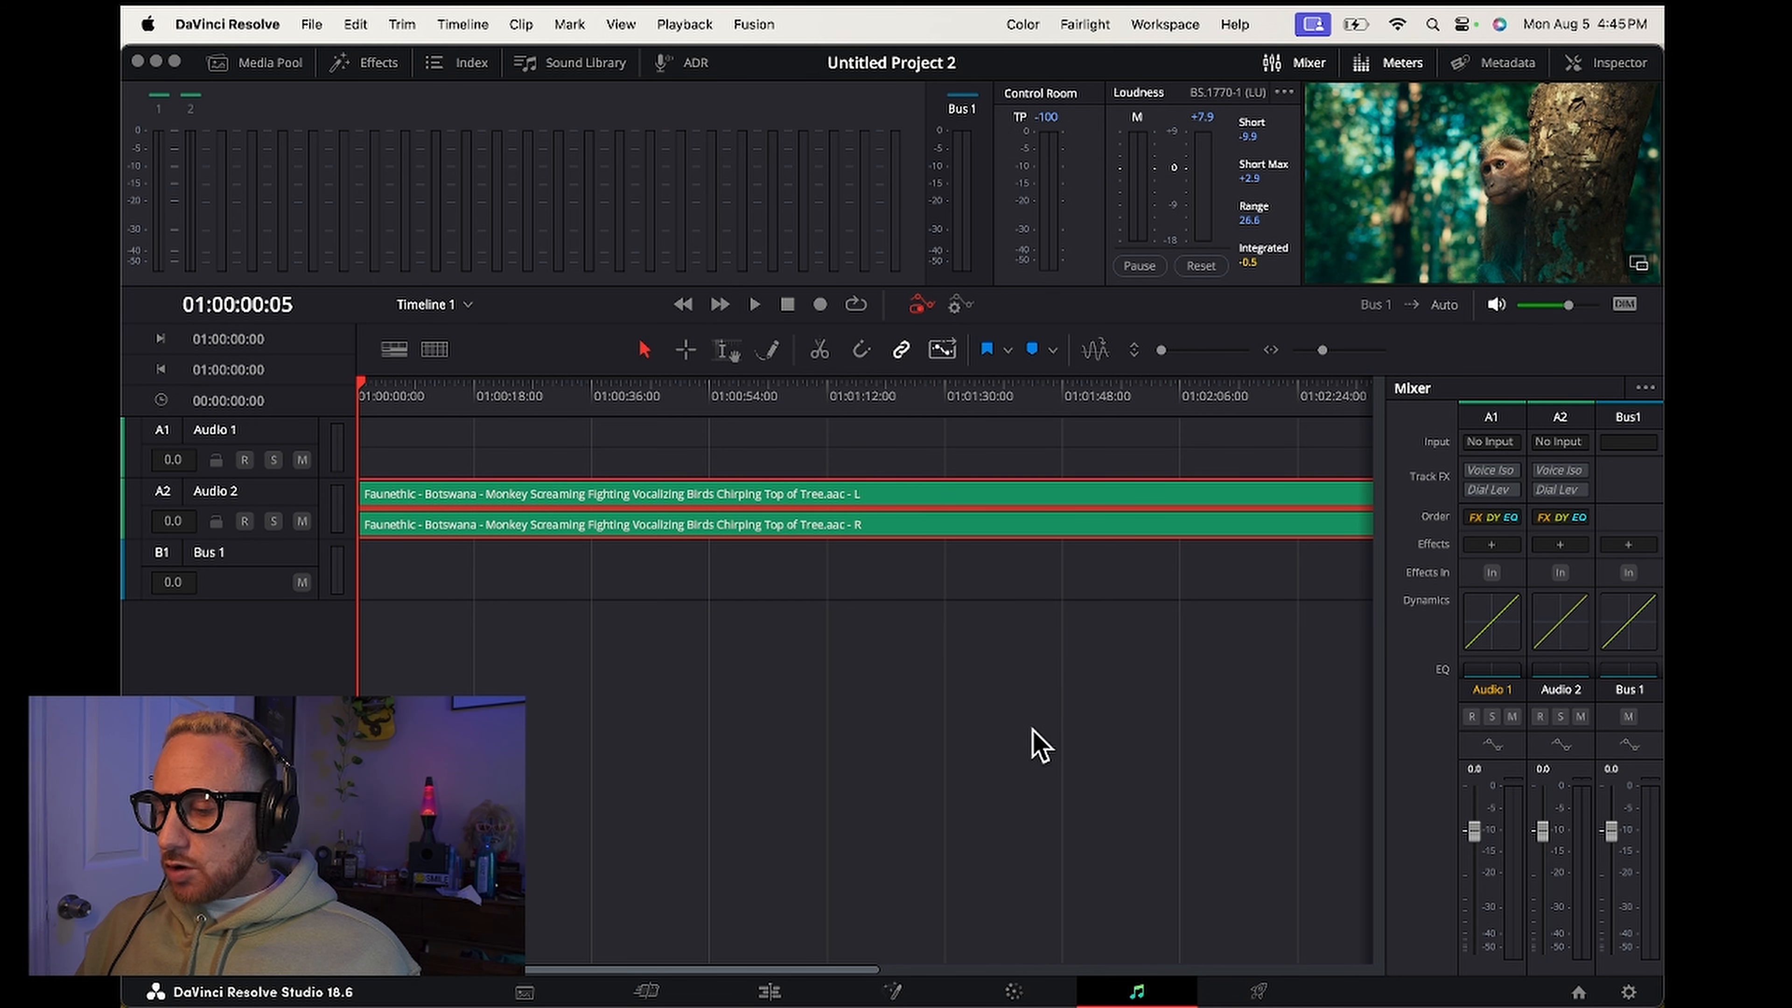
left_click(646, 991)
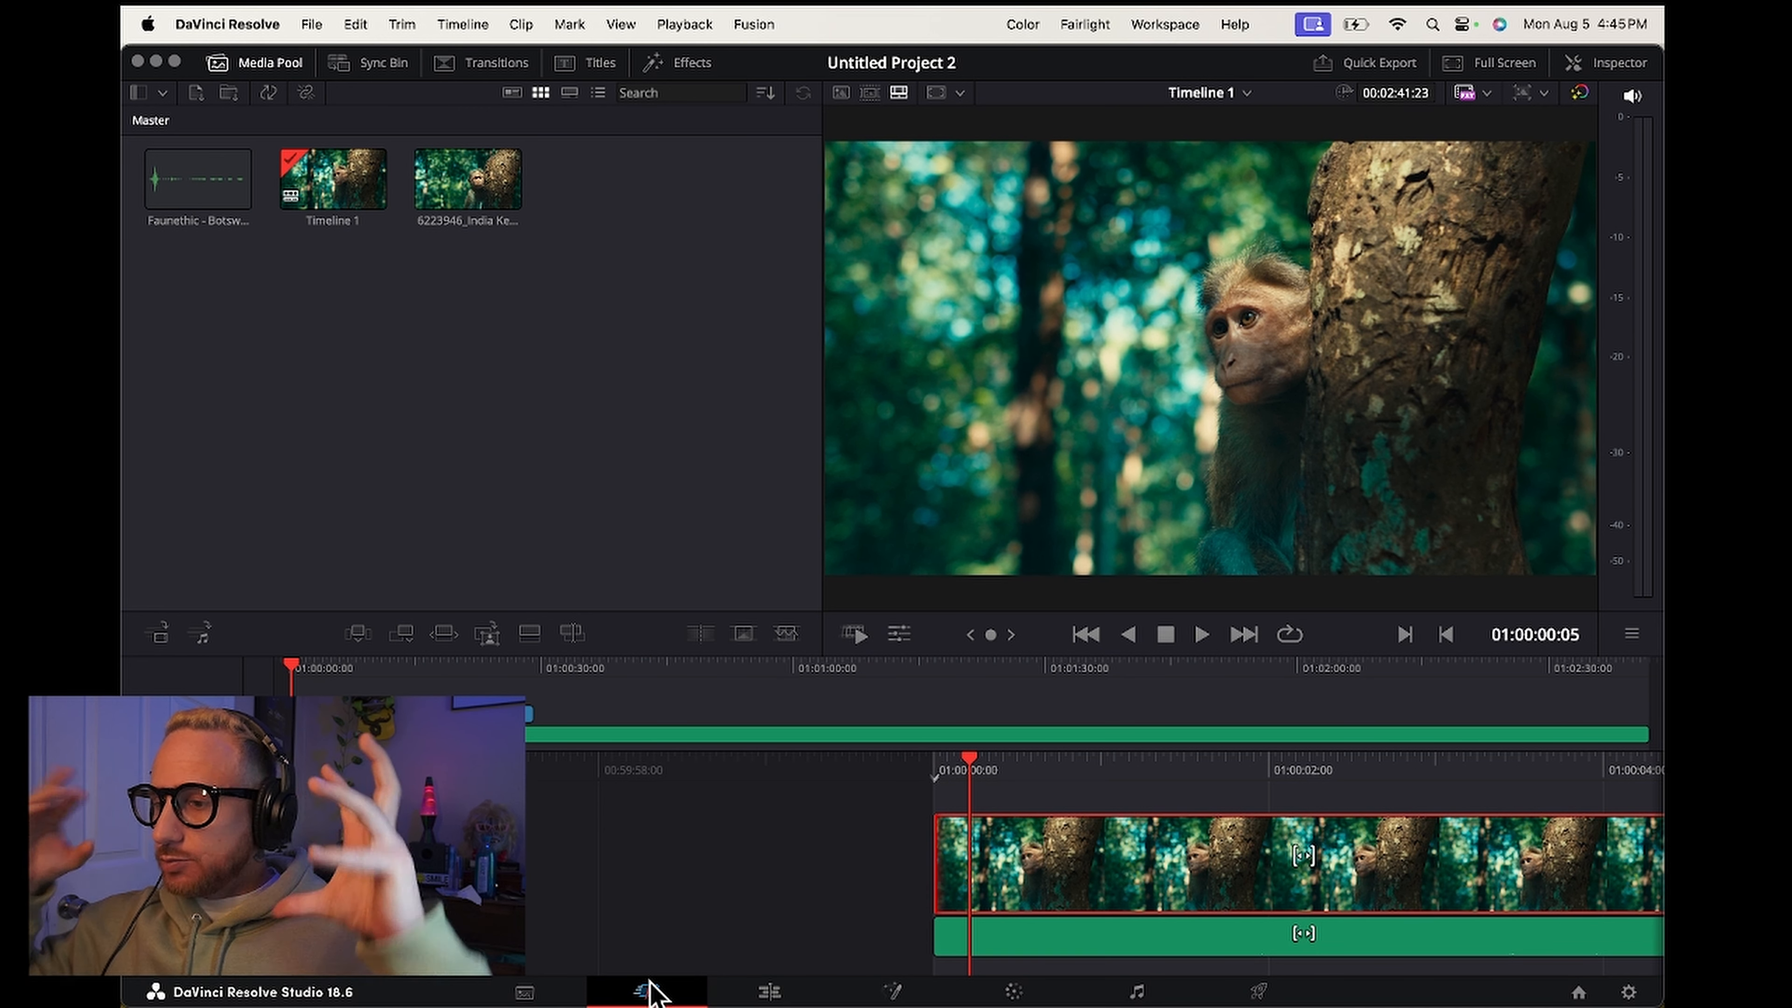
mouse_move(851, 834)
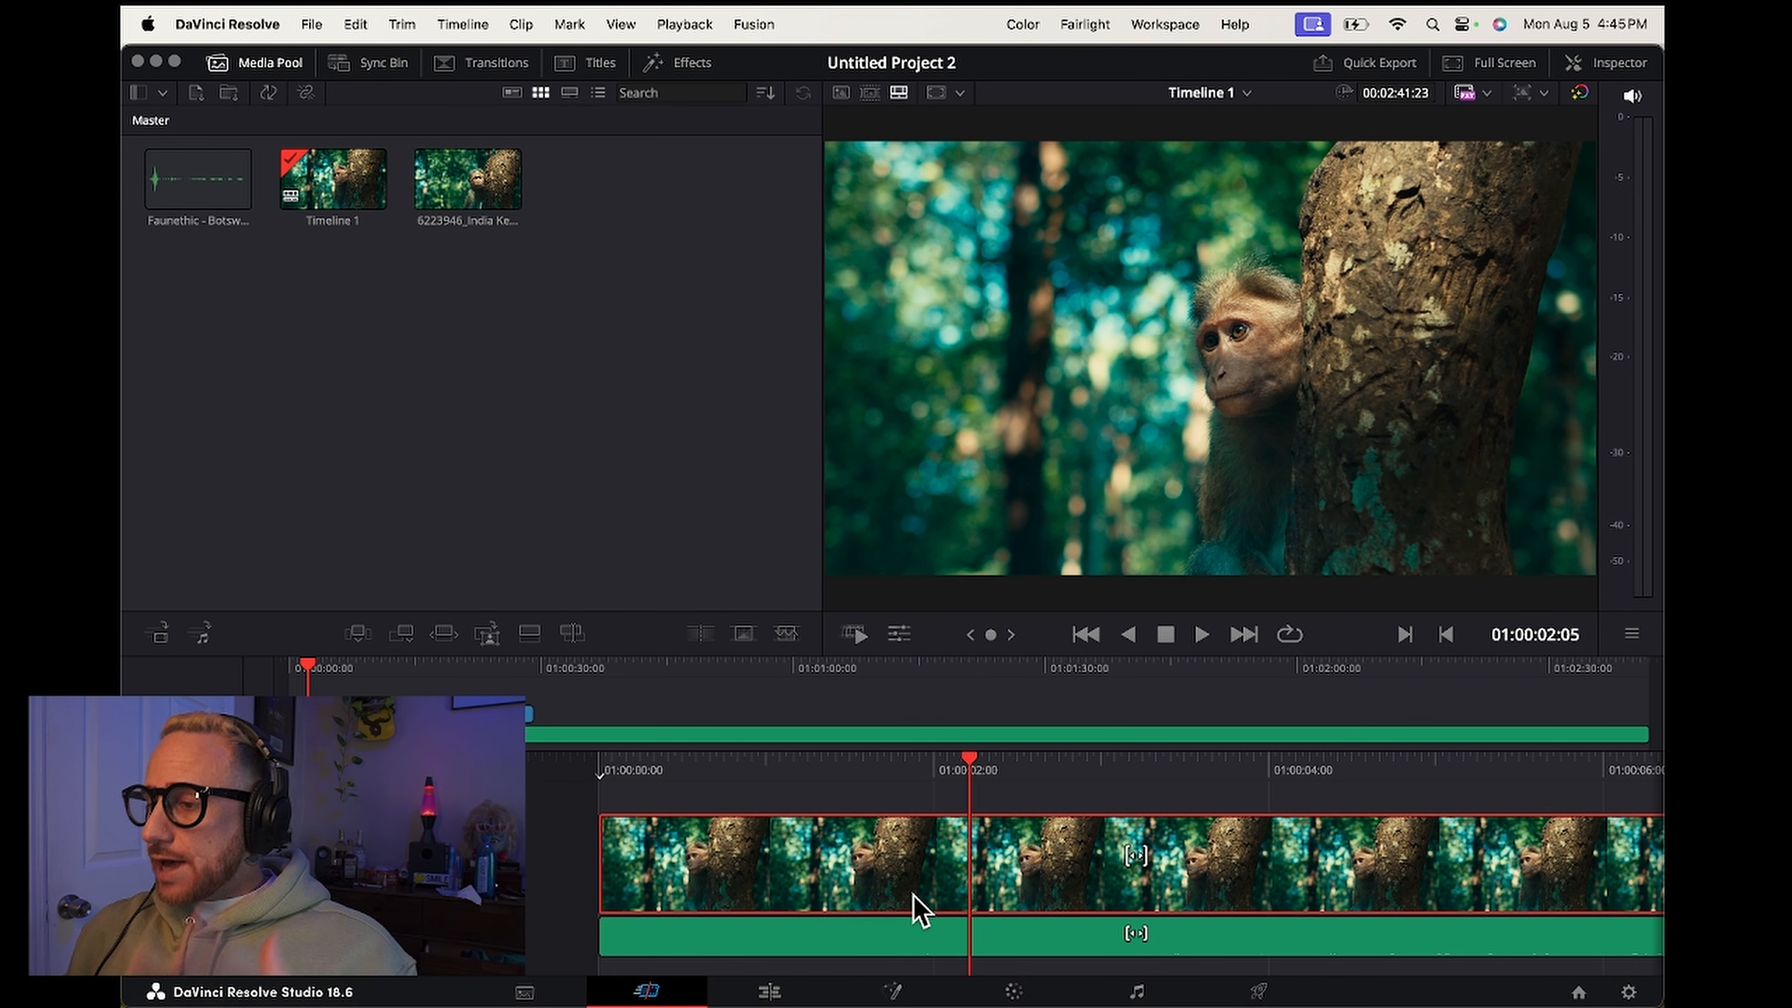
left_click(1200, 635)
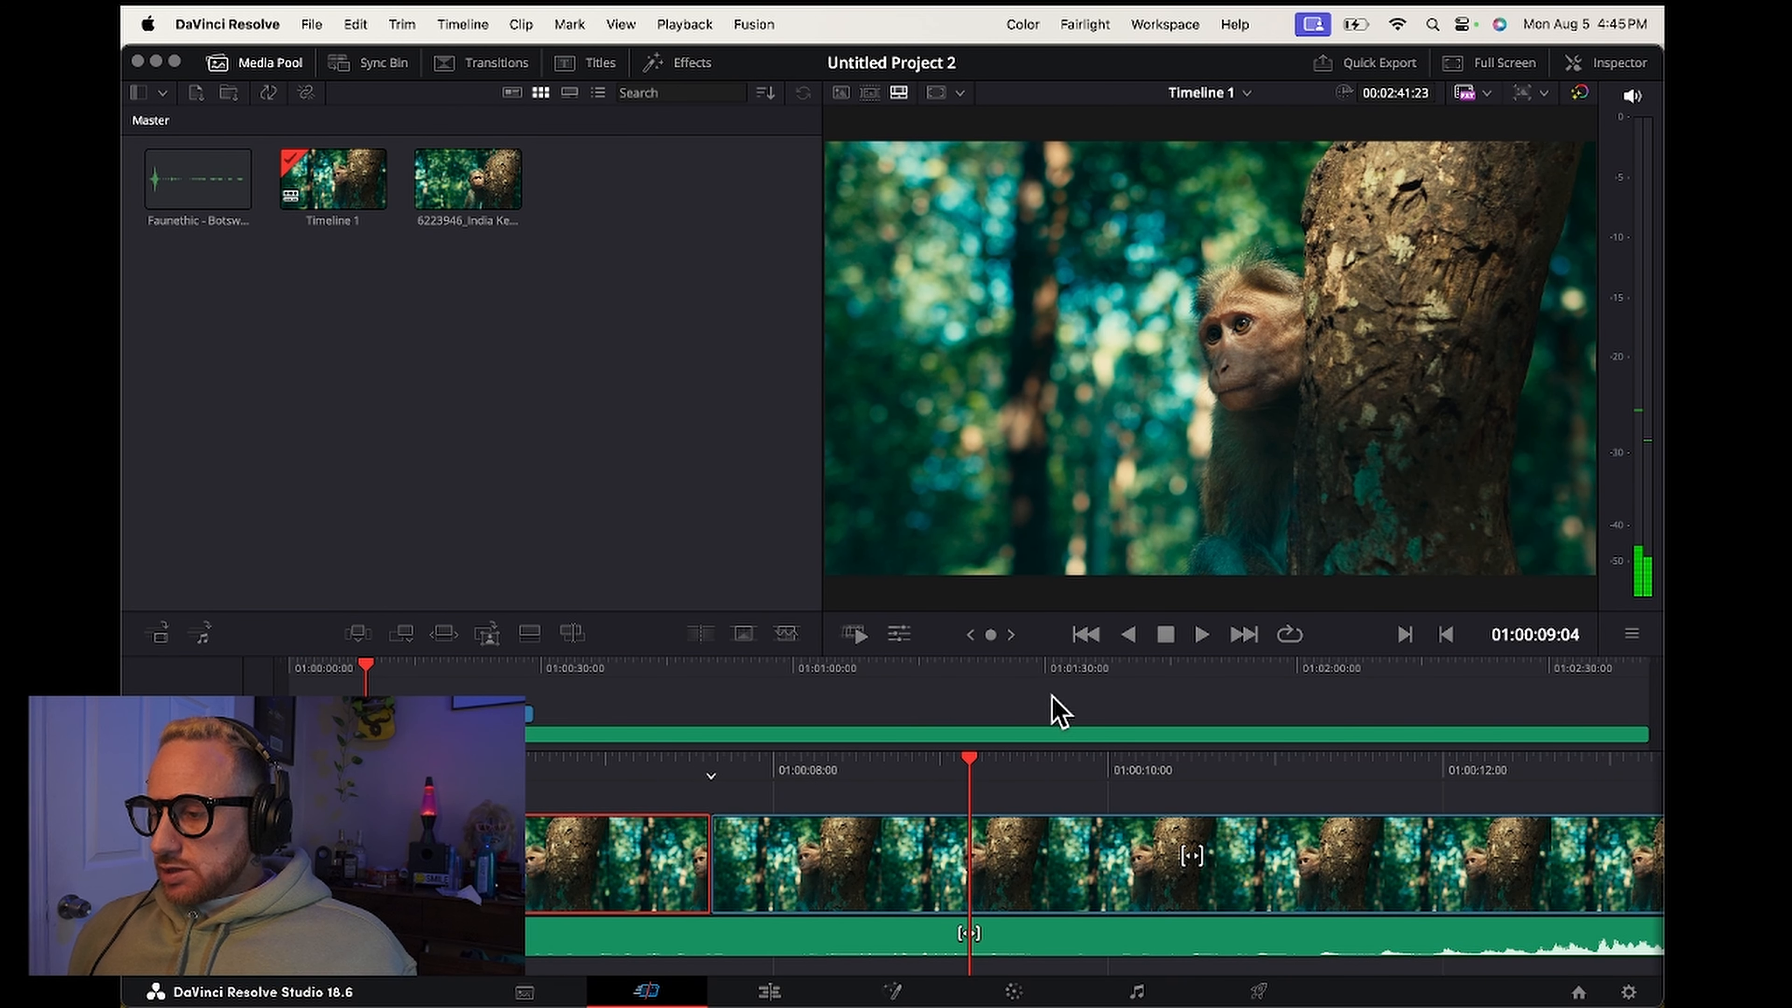
mouse_move(1073, 714)
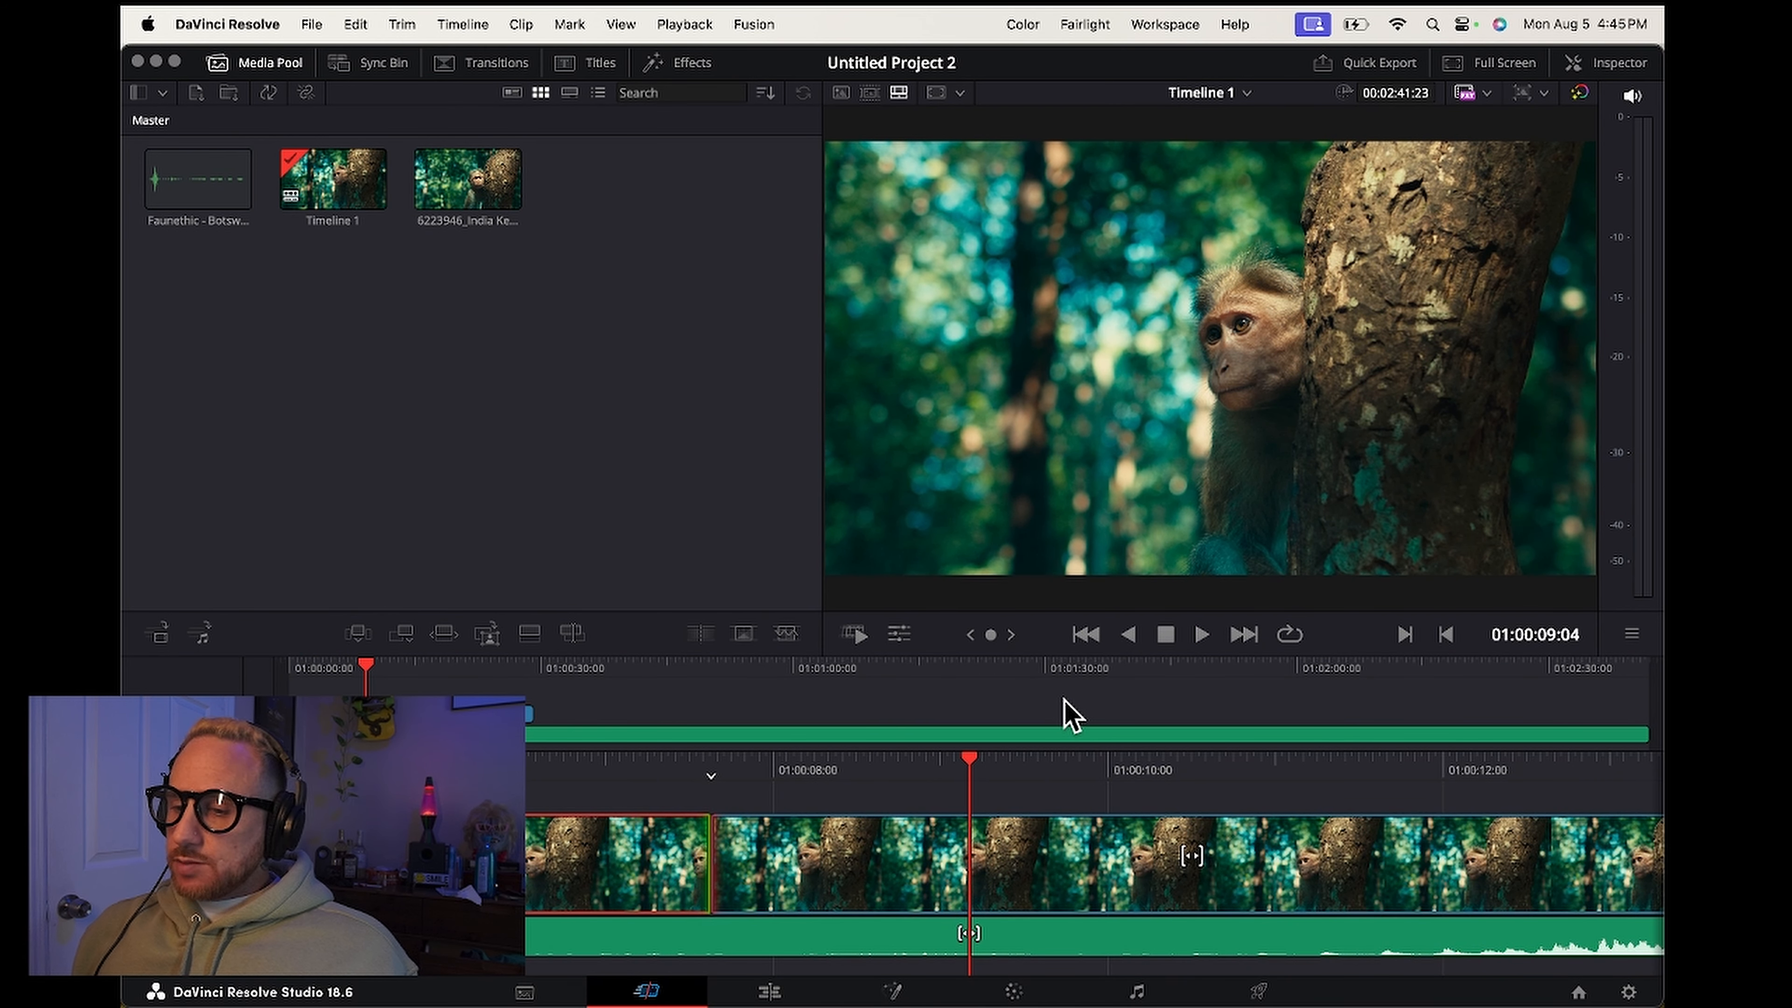
mouse_move(1084, 835)
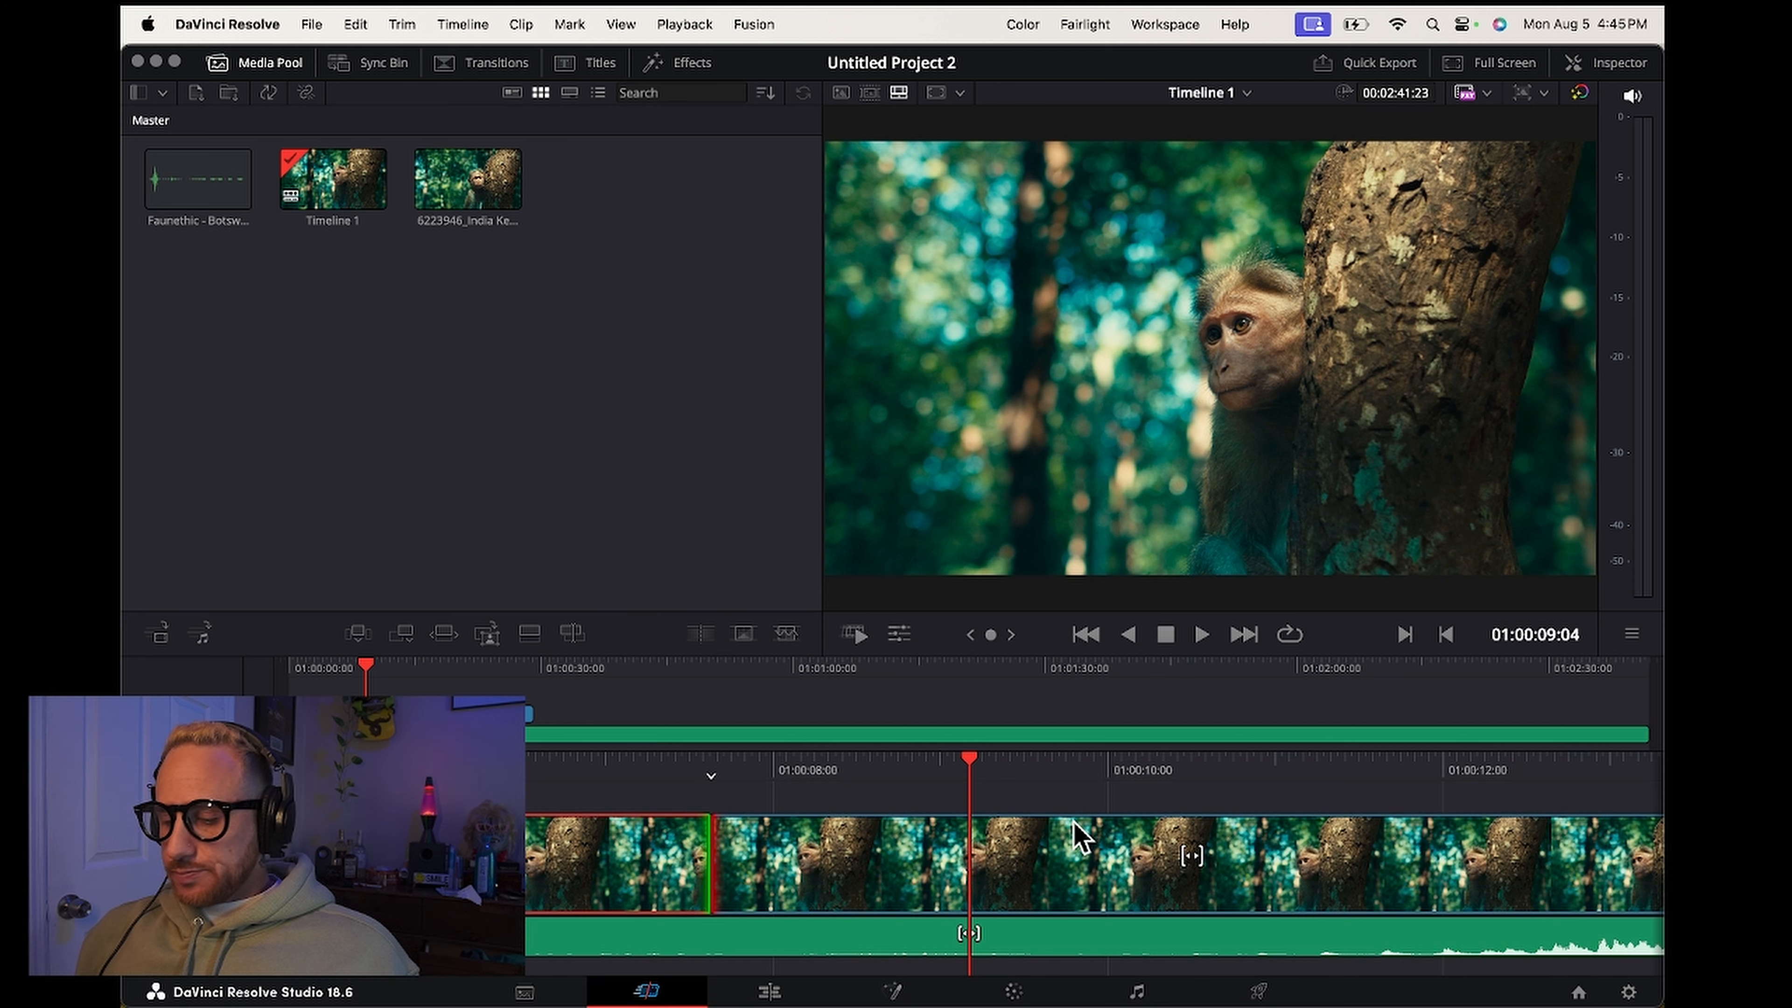